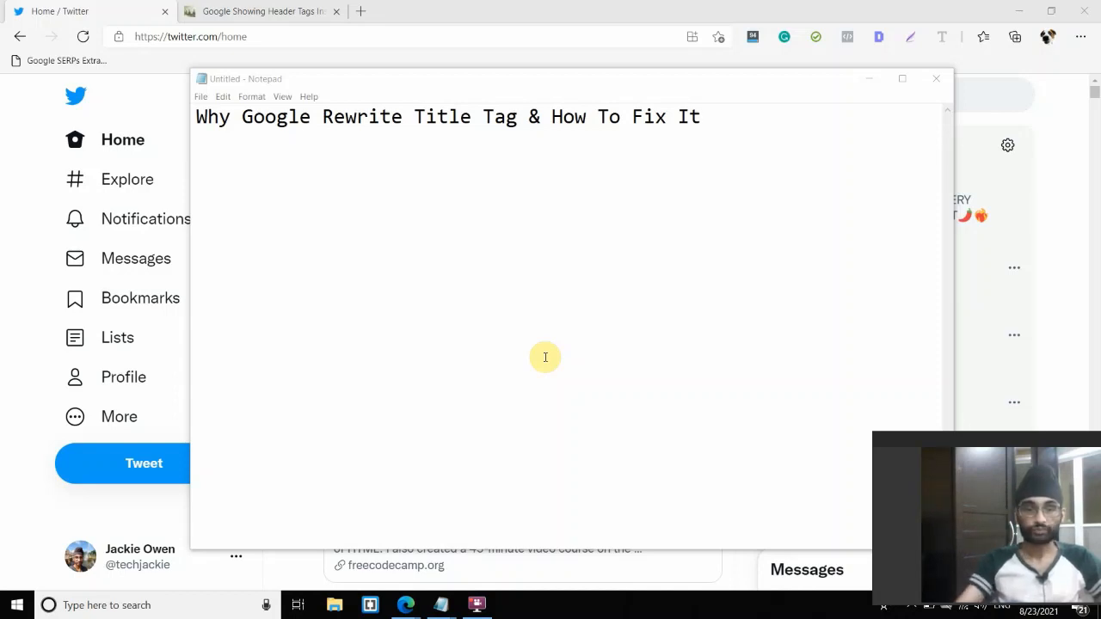
mouse_move(542, 364)
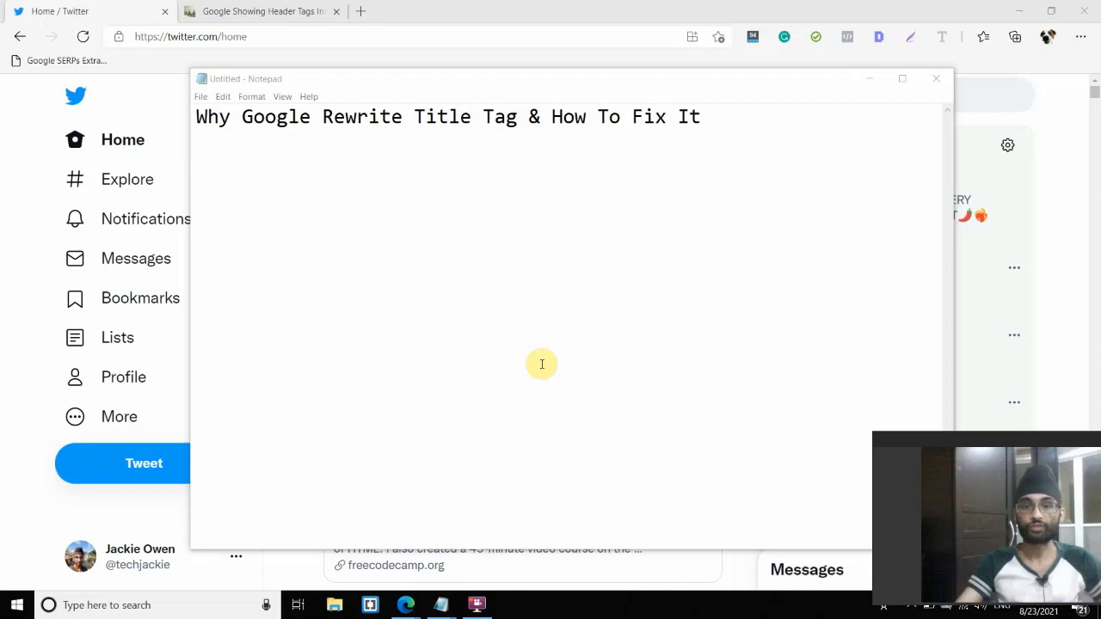
mouse_move(823, 199)
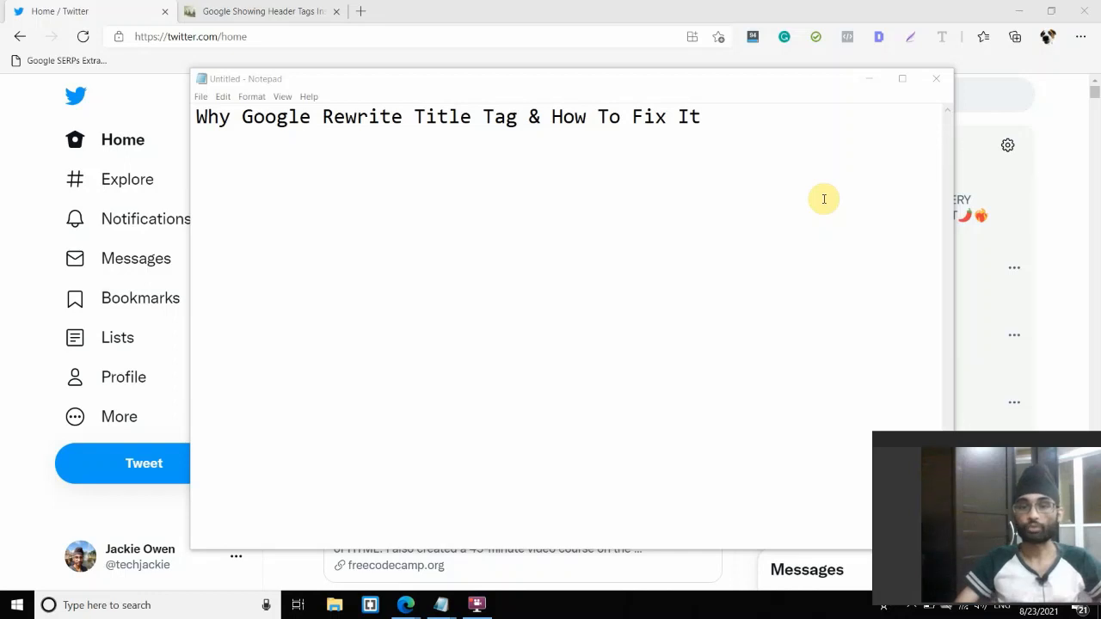
mouse_move(795, 85)
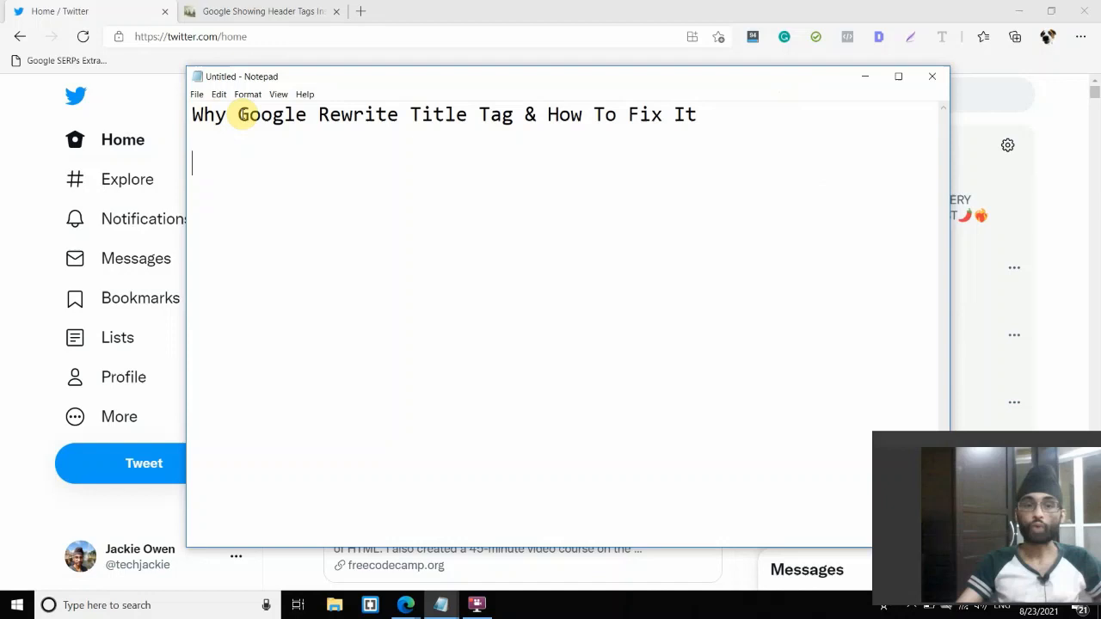
Highlight 'Google Rewrite' in the Notepad heading 'Why Google Rewrite Title Tag & How To Fix It'.
drag(238, 114, 404, 114)
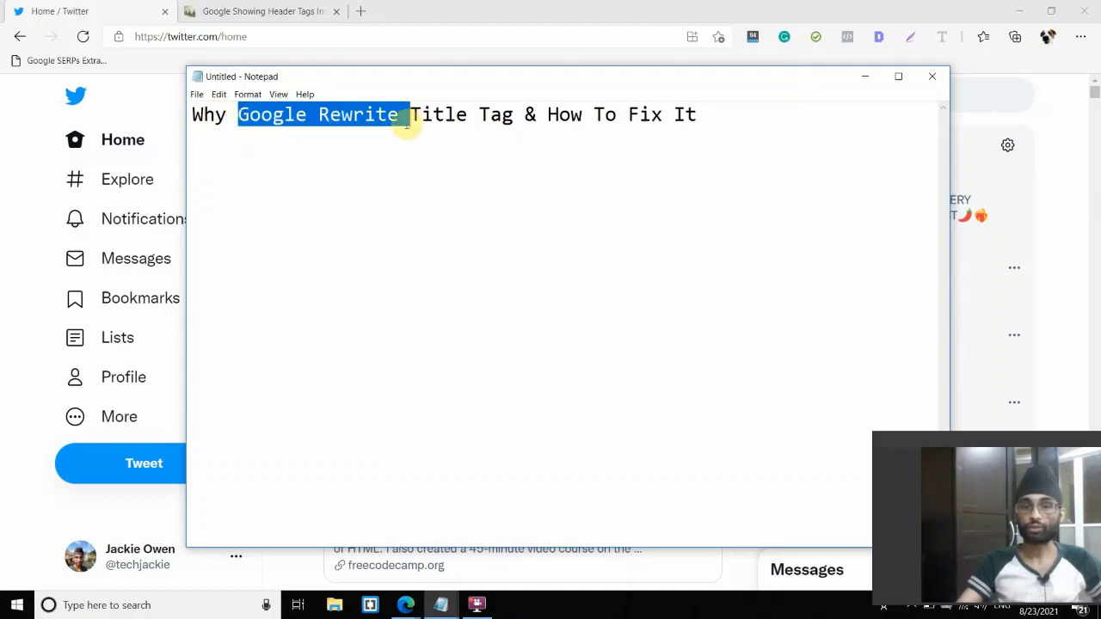
drag(408, 114, 468, 114)
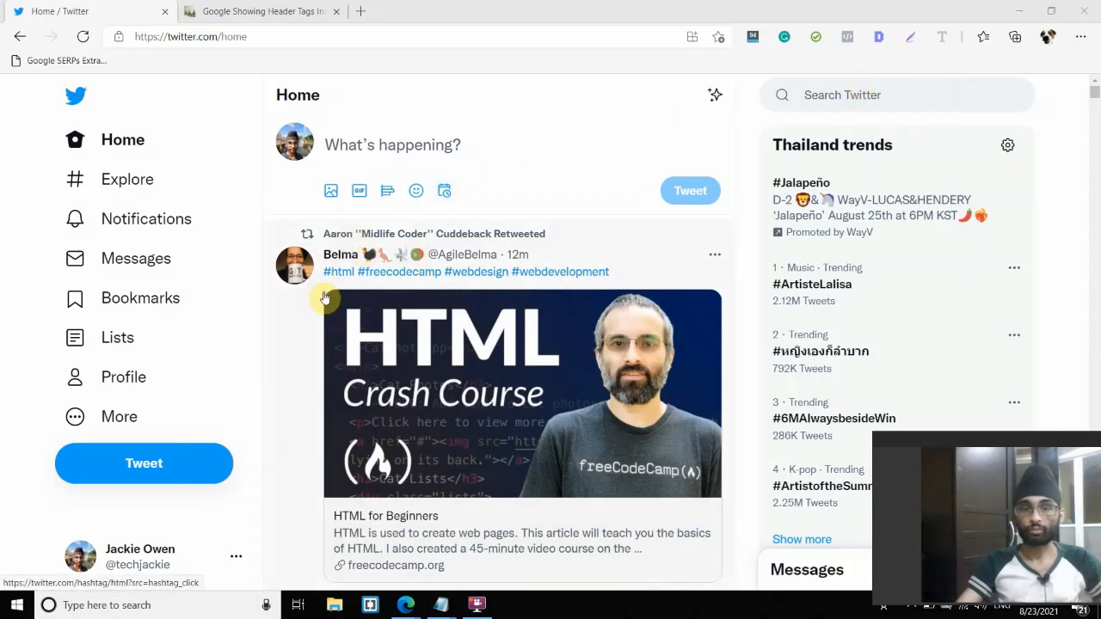
Open the Twitter profile with the title-rewrite tweet, then switch to the header-tags article.
scroll(down, 3)
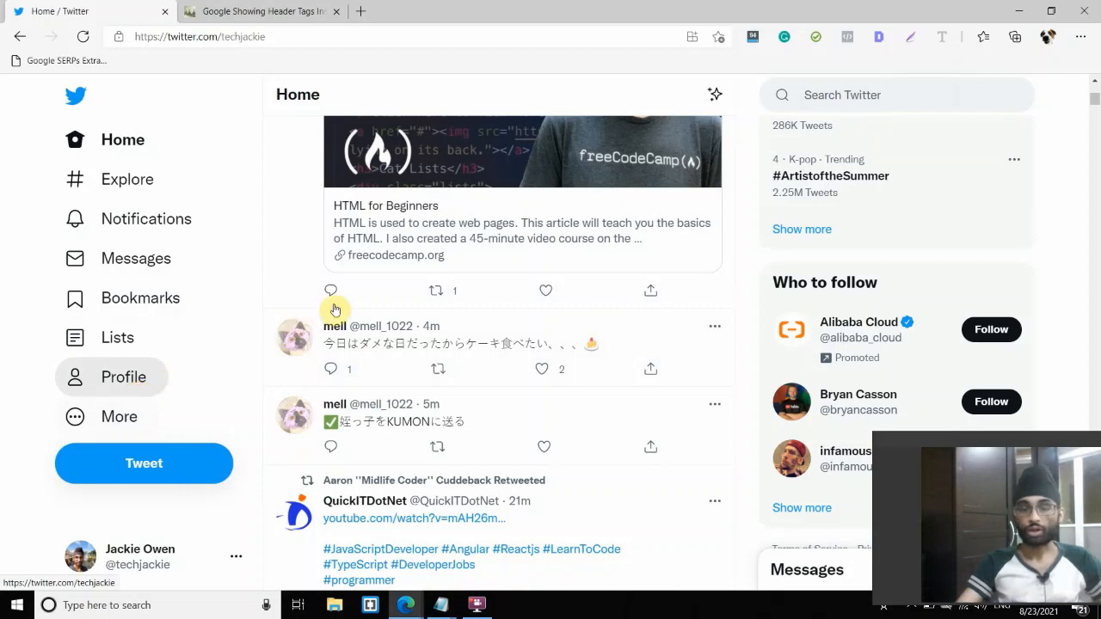
click(123, 377)
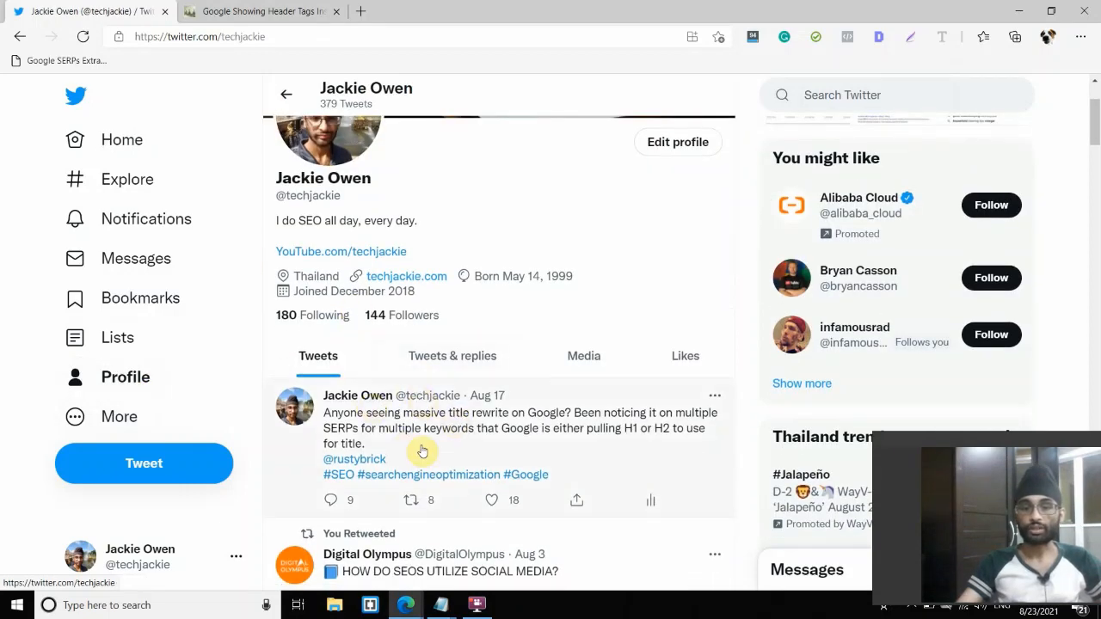
mouse_move(457, 415)
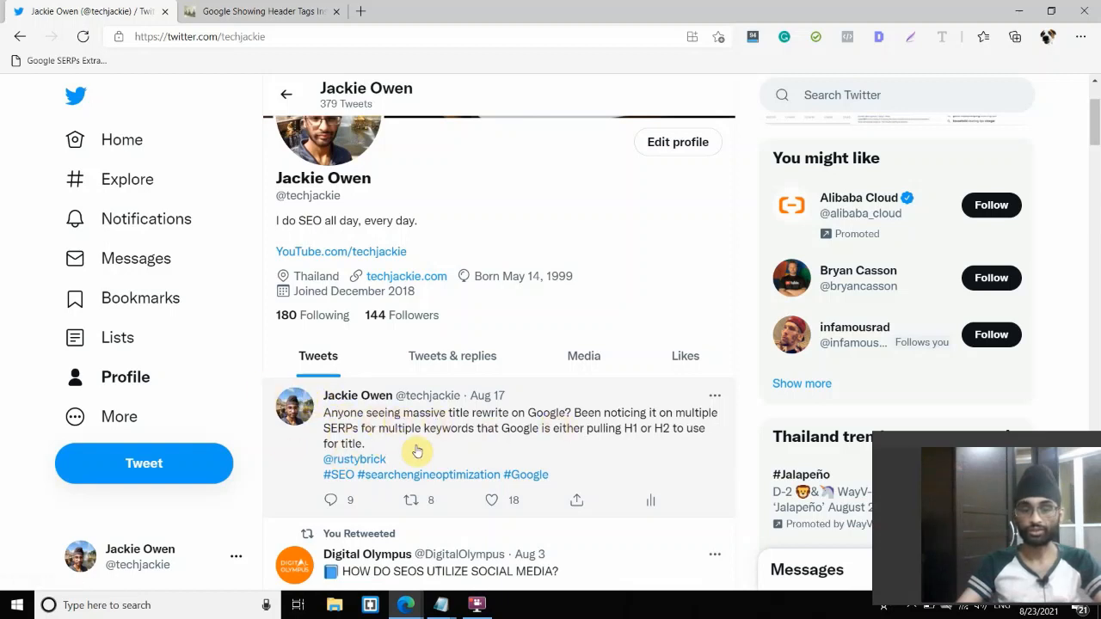
mouse_move(354, 458)
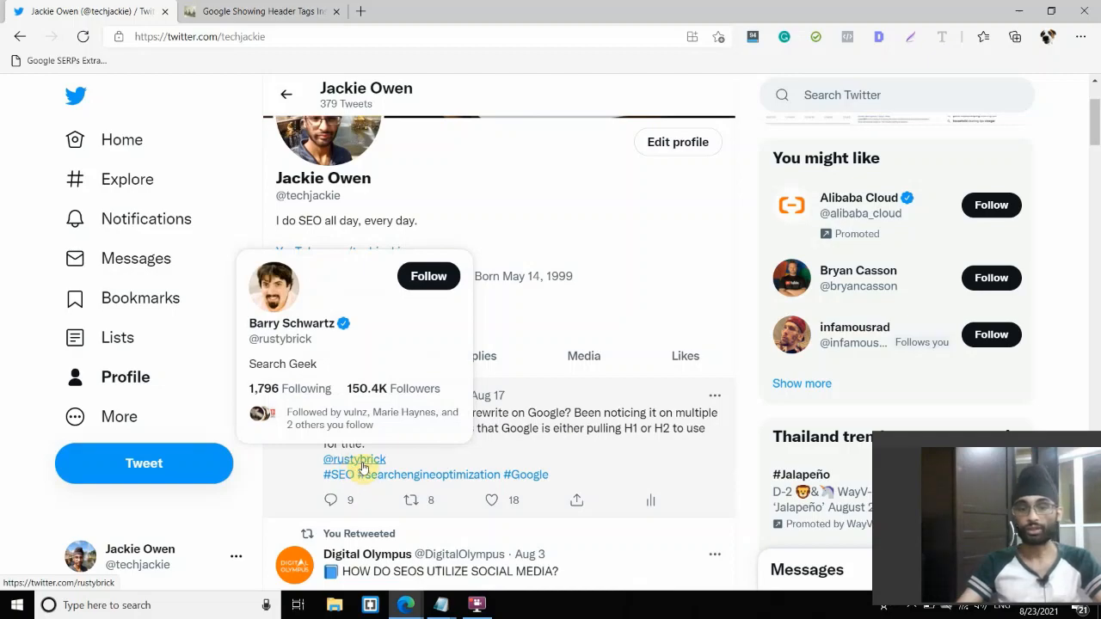
click(262, 11)
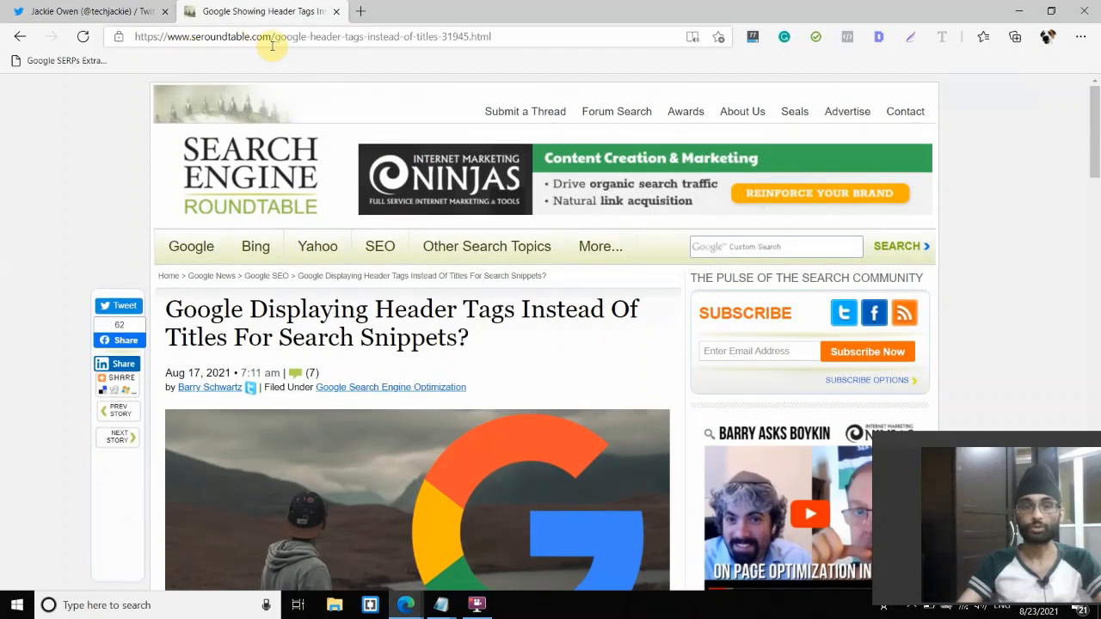
mouse_move(240, 124)
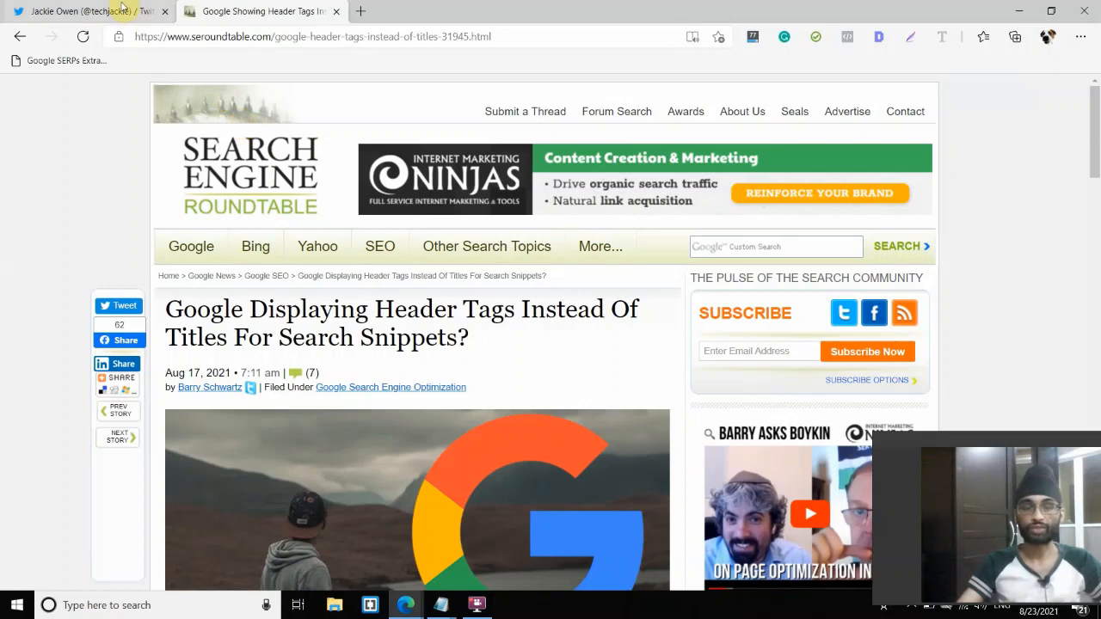
Check the tweet against the Search Engine Roundtable article, scrolling down to its embedded H1 tweets.
click(86, 10)
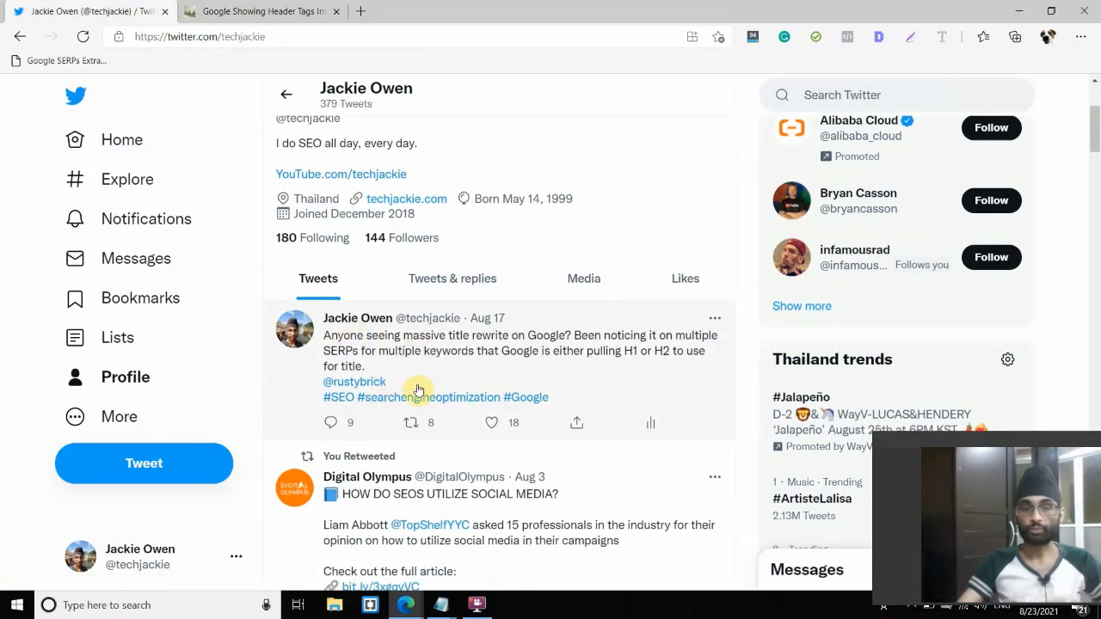
mouse_move(354, 381)
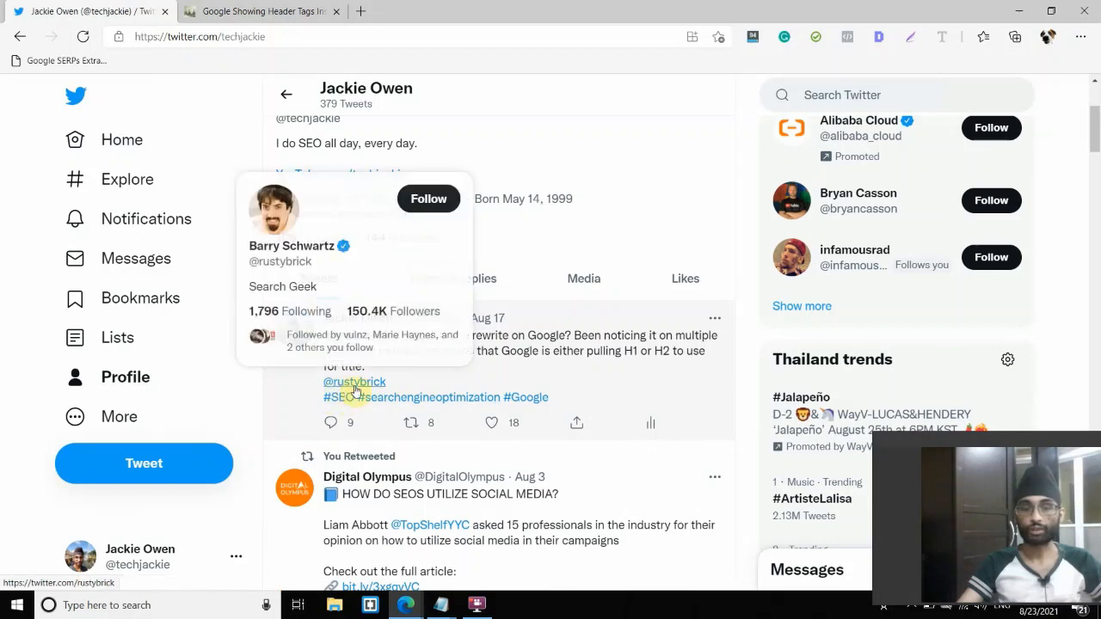
click(258, 11)
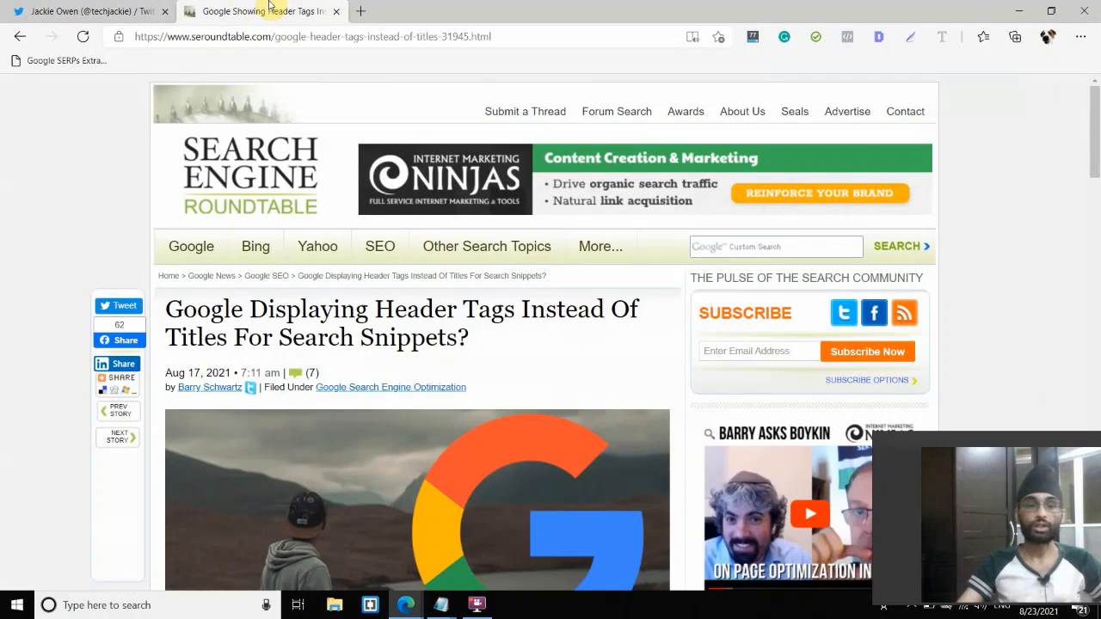
scroll(down, 3)
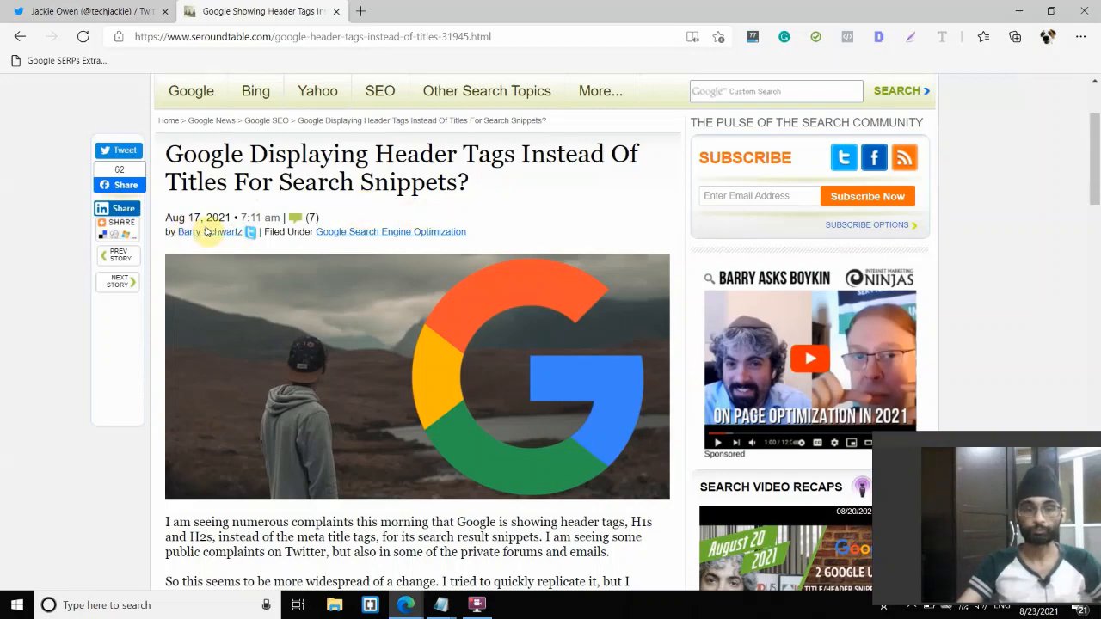
scroll(down, 3)
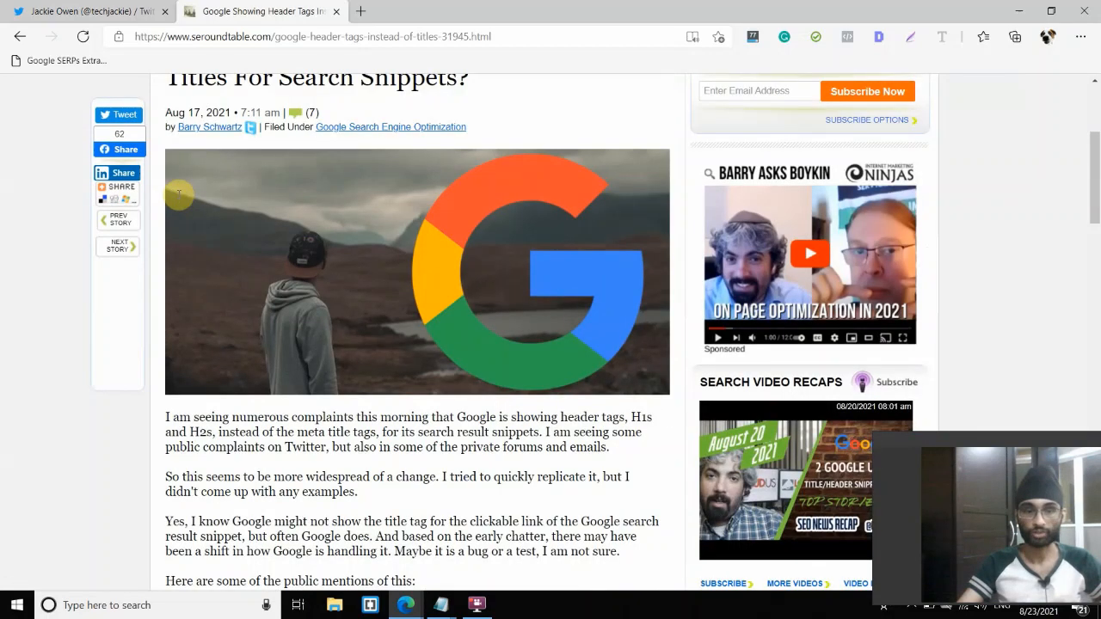
scroll(down, 3)
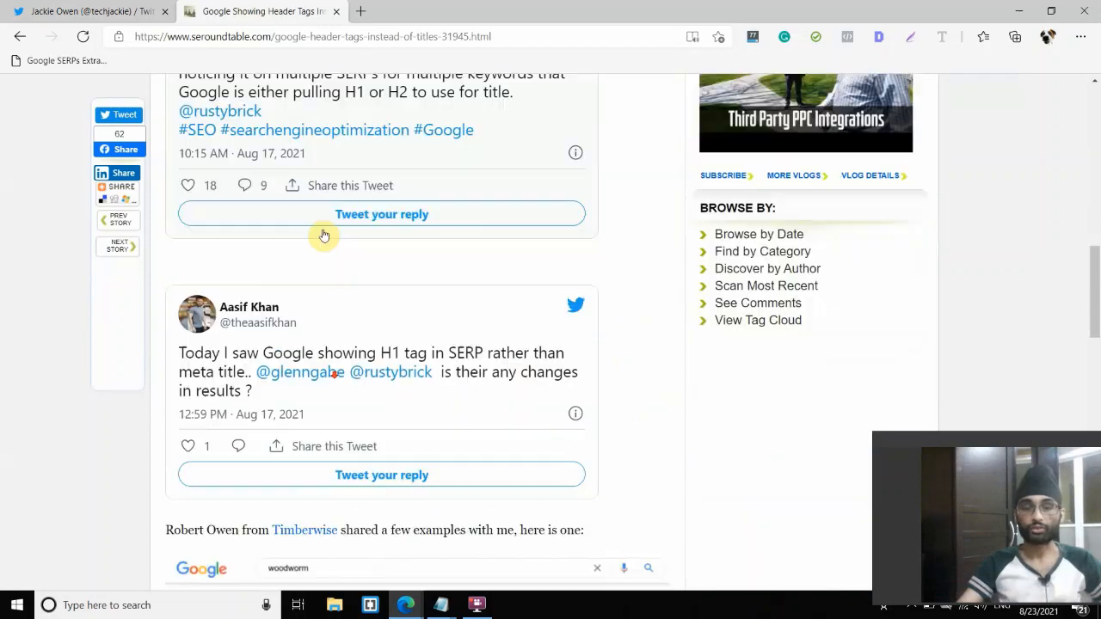
scroll(down, 3)
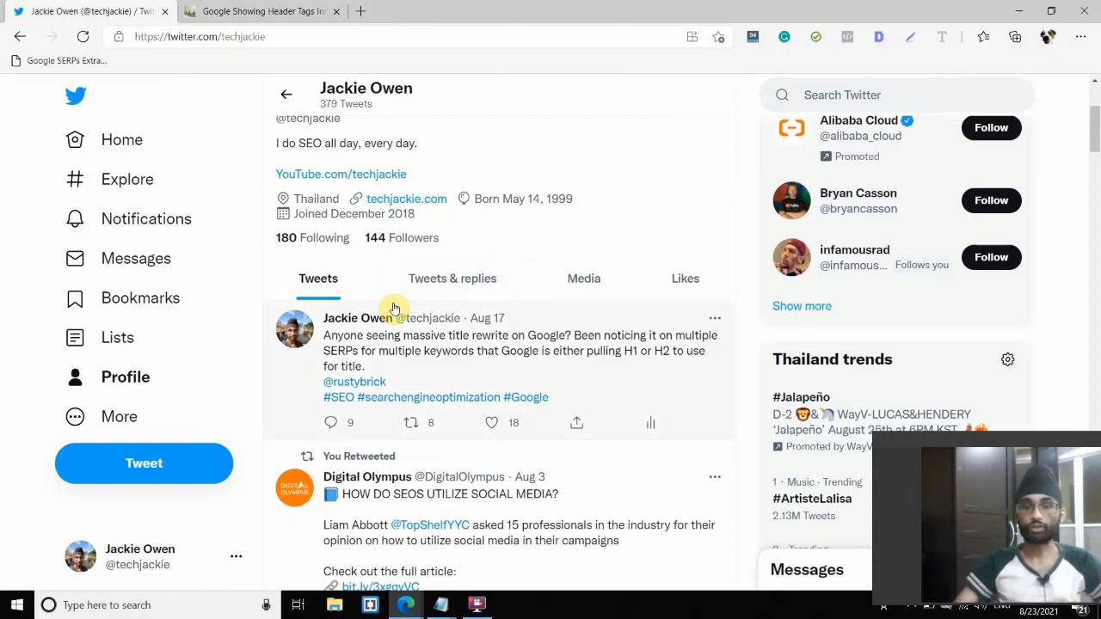
mouse_move(424, 331)
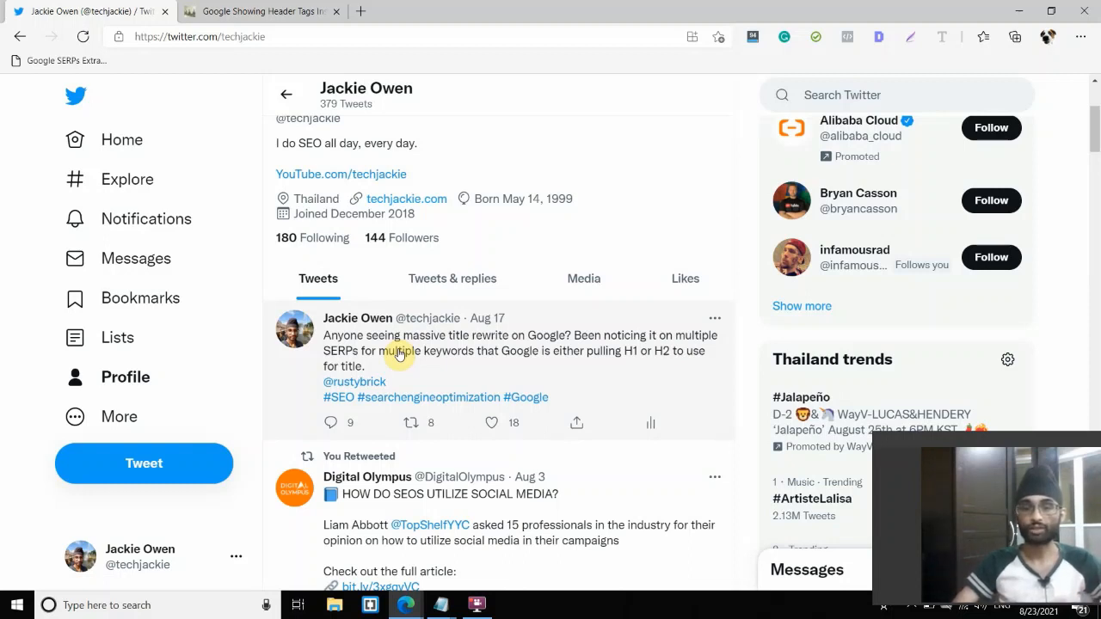
mouse_move(487, 318)
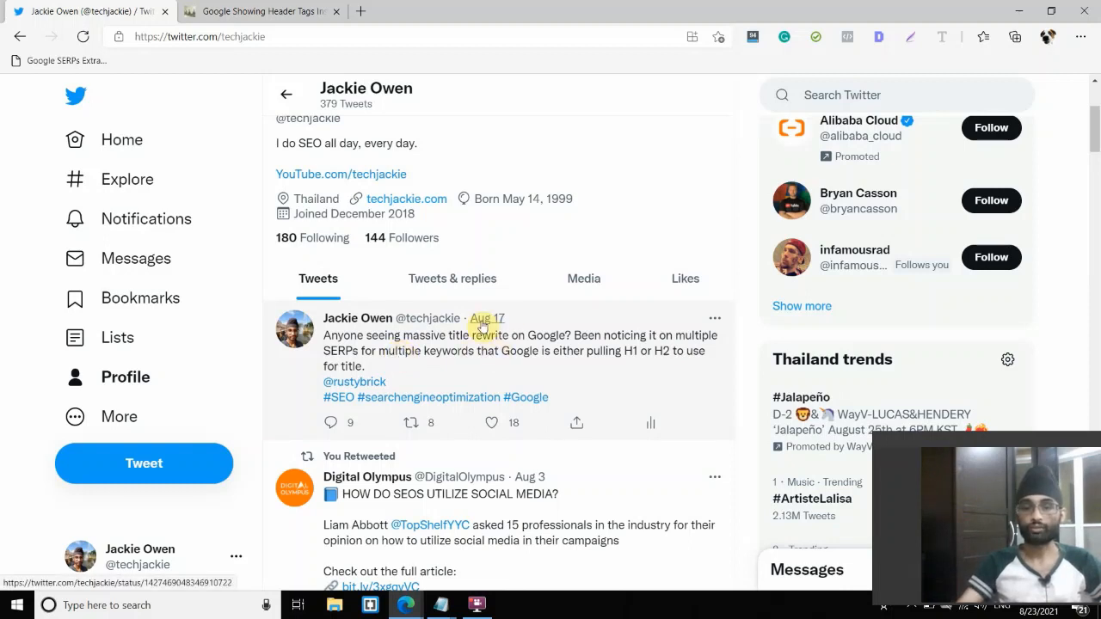
mouse_move(487, 318)
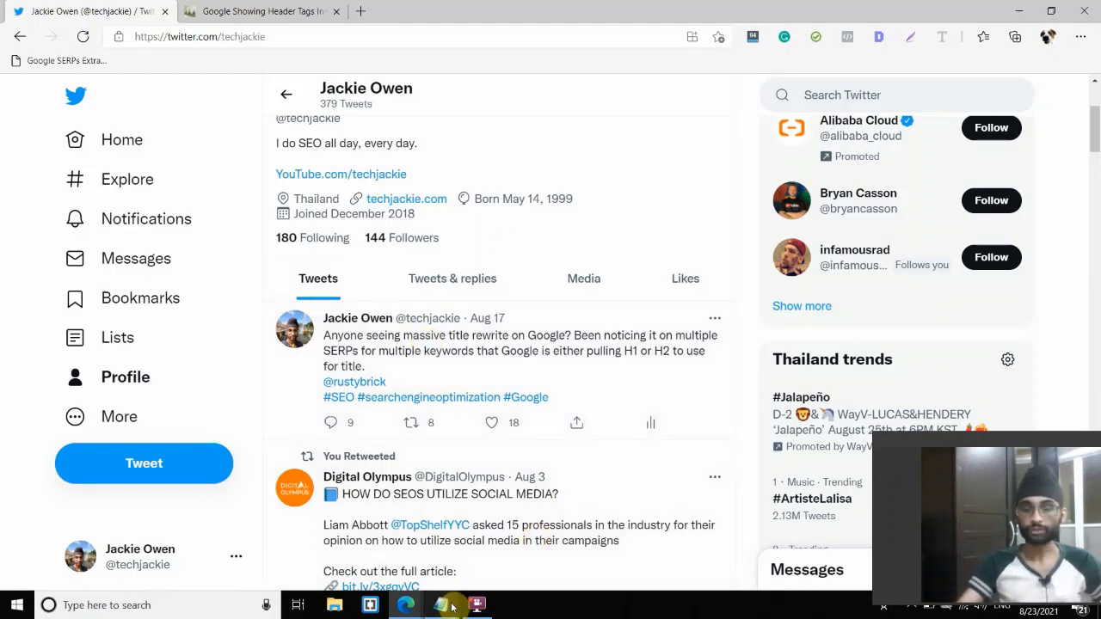
Bring the Notepad note back up and highlight part of its title heading.
click(440, 604)
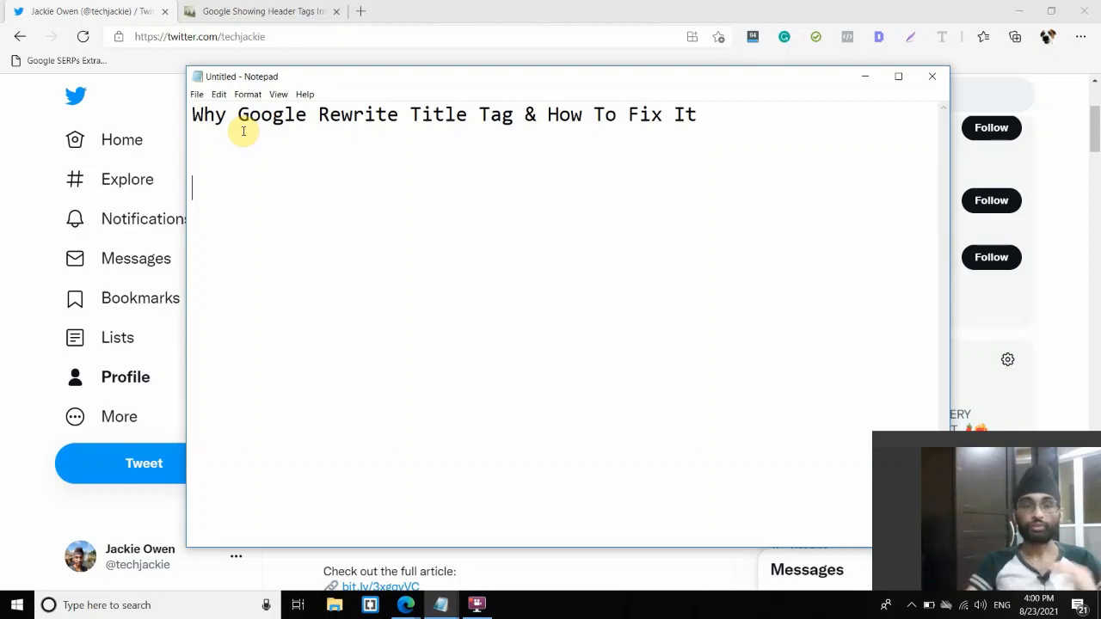
drag(200, 114, 383, 115)
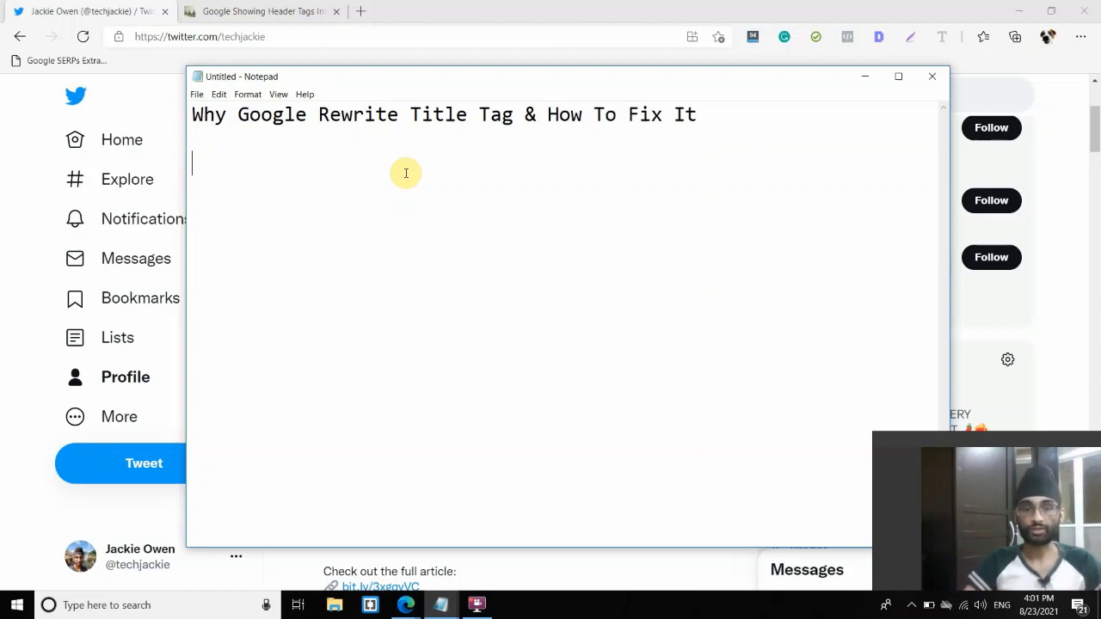
mouse_move(479, 136)
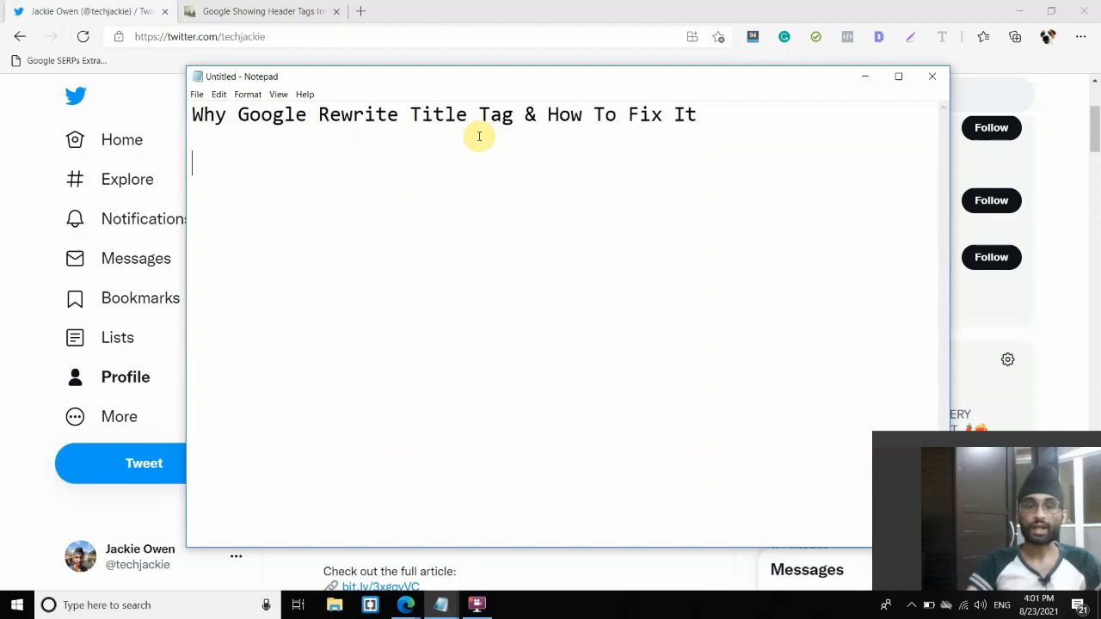
mouse_move(243, 122)
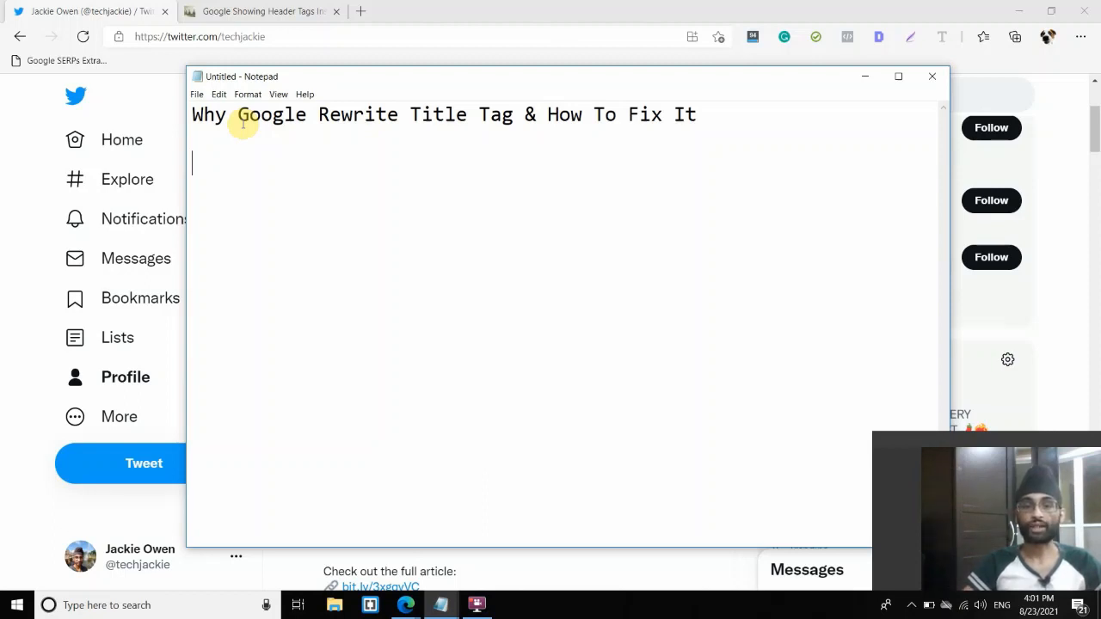
mouse_move(301, 140)
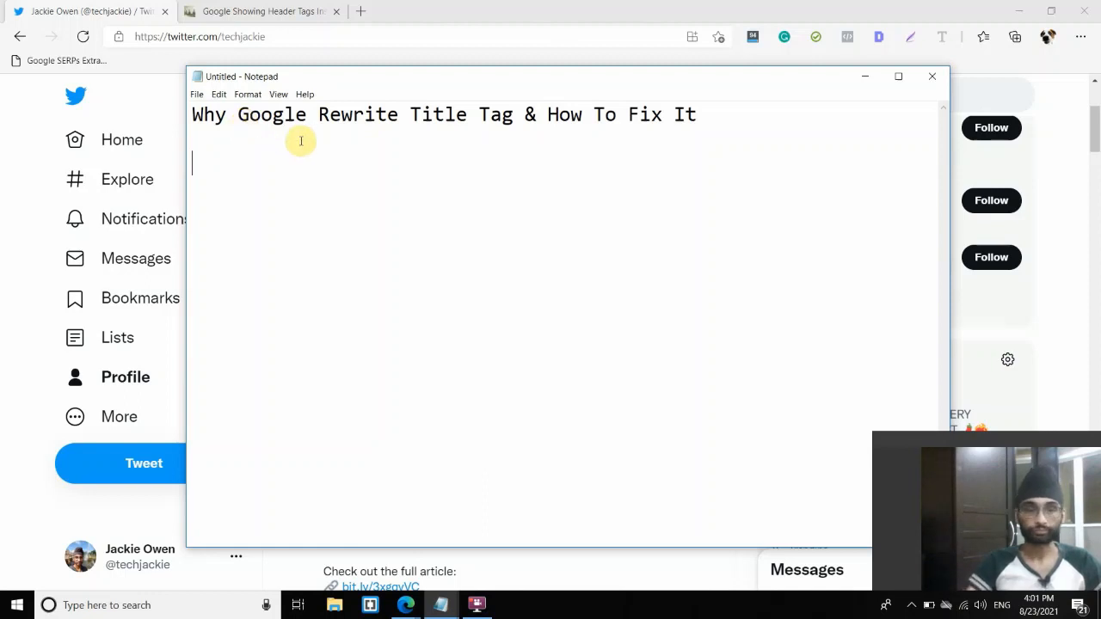
drag(238, 115, 696, 114)
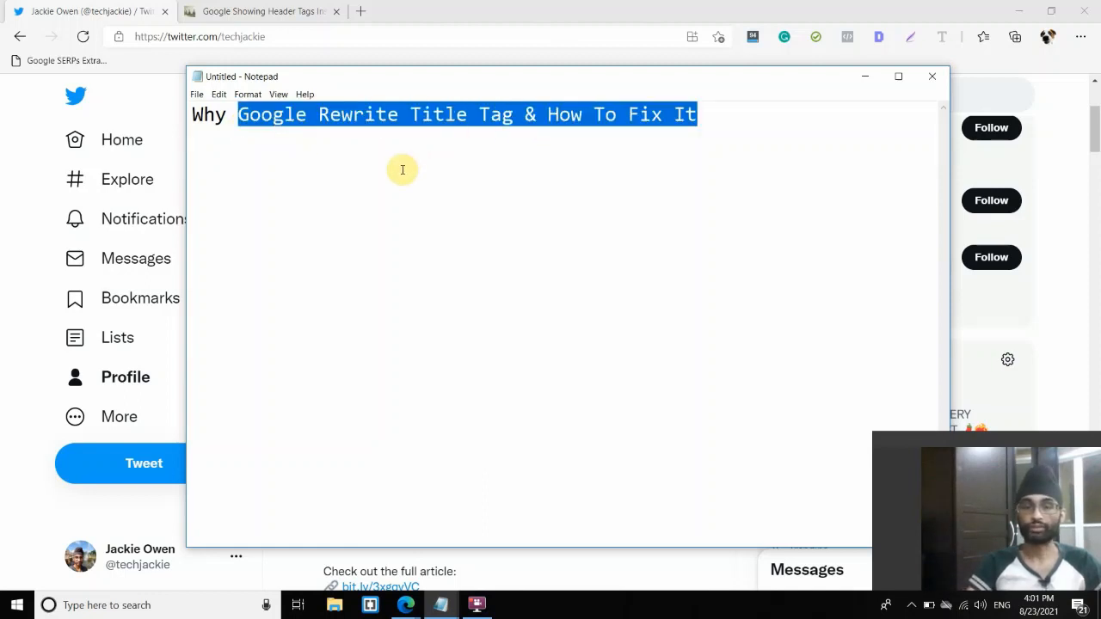
click(404, 198)
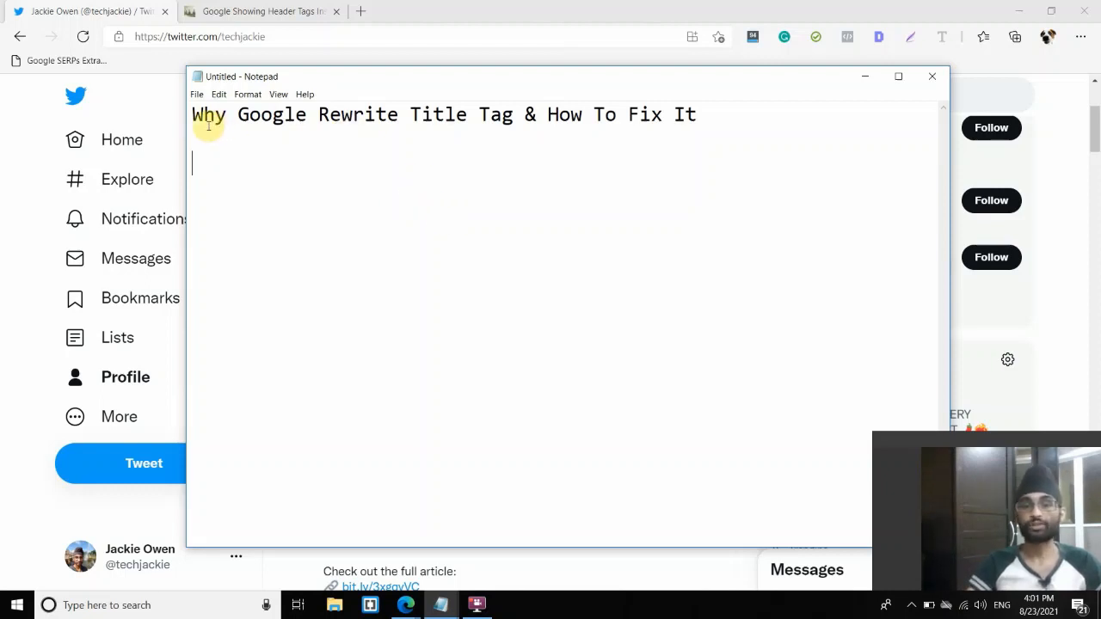
mouse_move(280, 171)
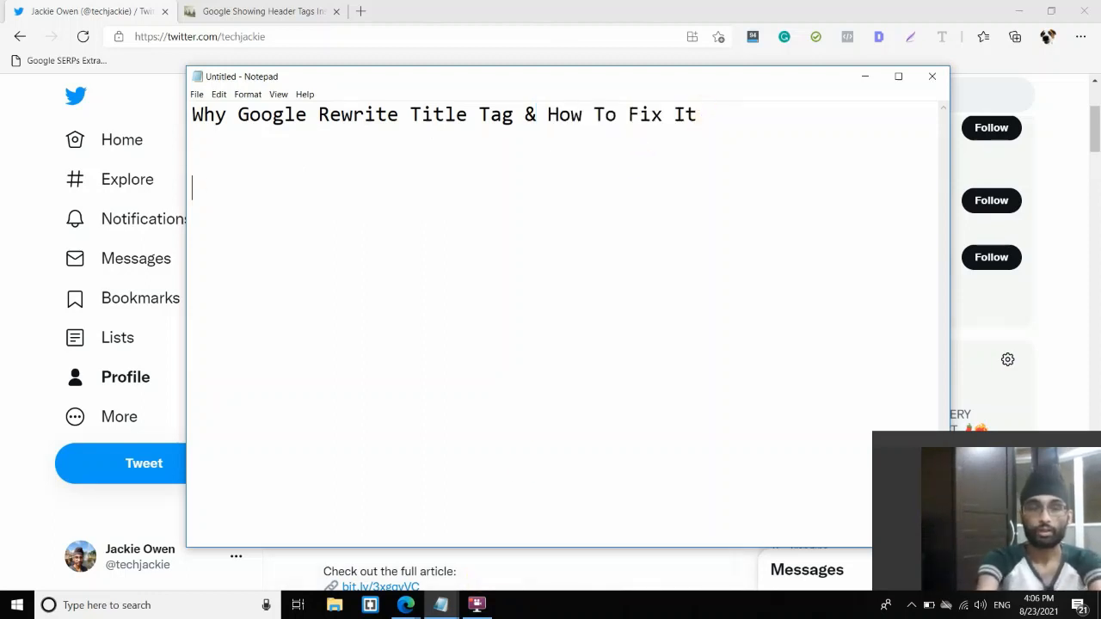
Type the first fix '1.make sure that your title is short and concise' under the heading.
text(1.make sure)
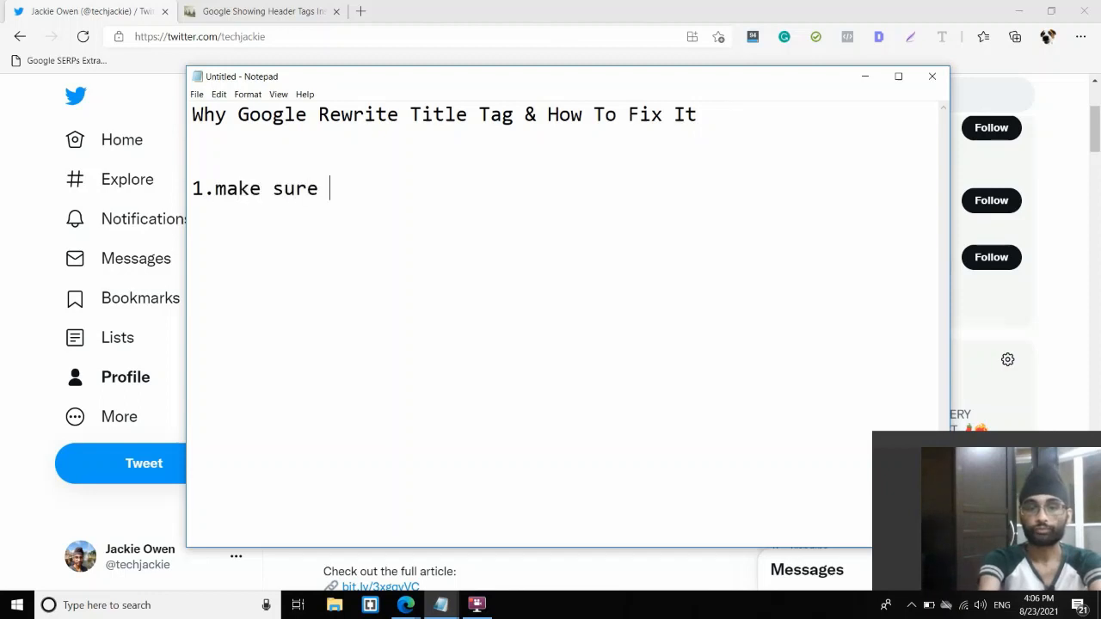
text(that your title)
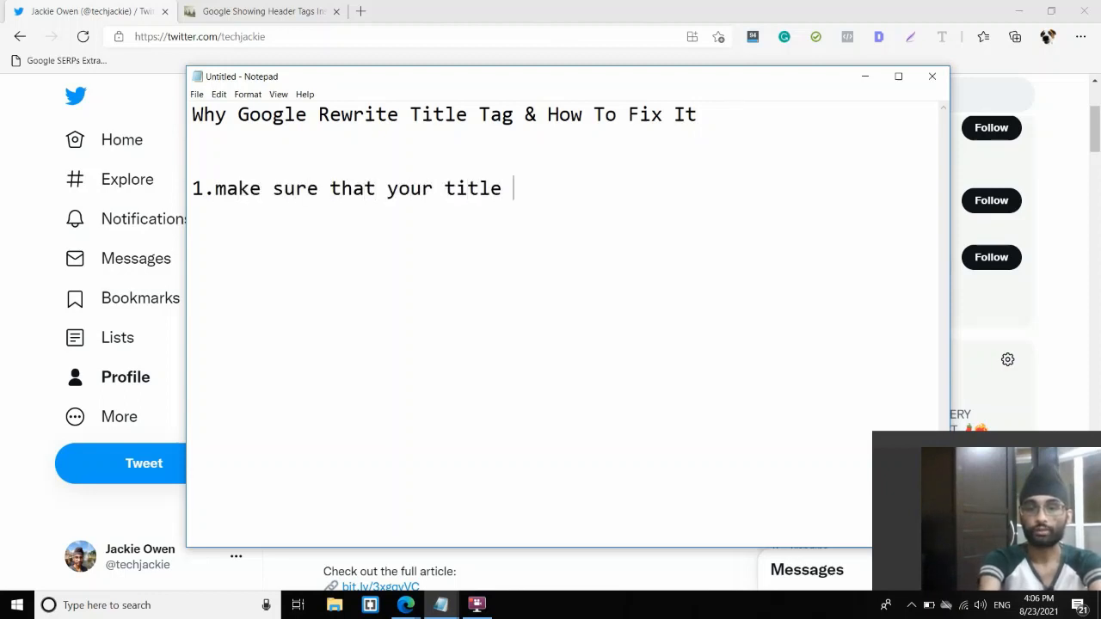
text(is short and concise)
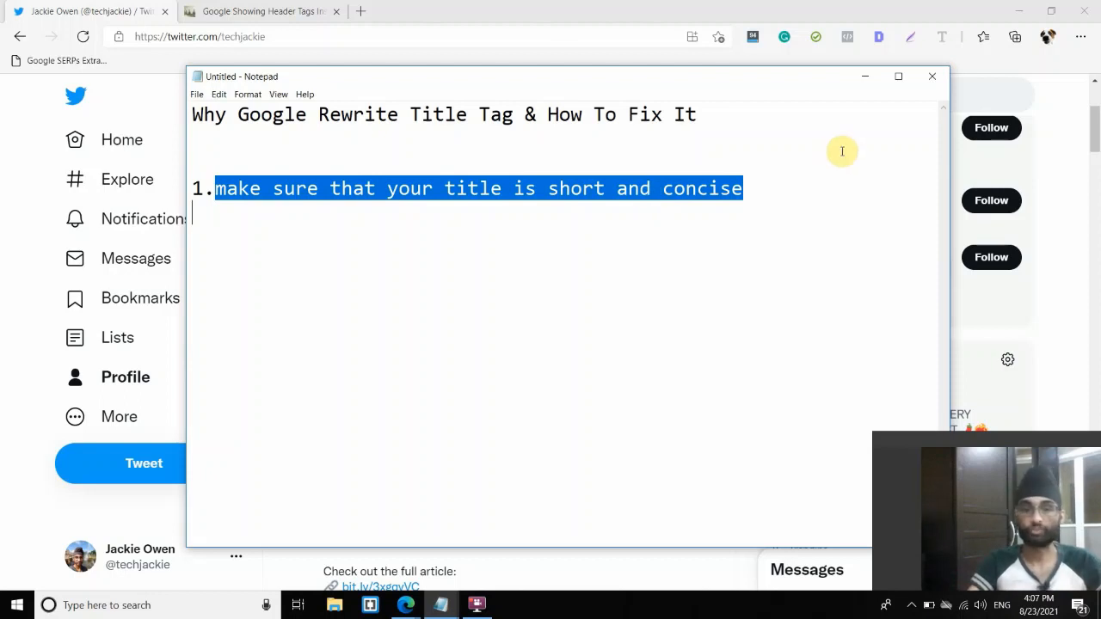
Type '2.make sure that your title tells the users exactly what the page is about' and select it.
text(2.)
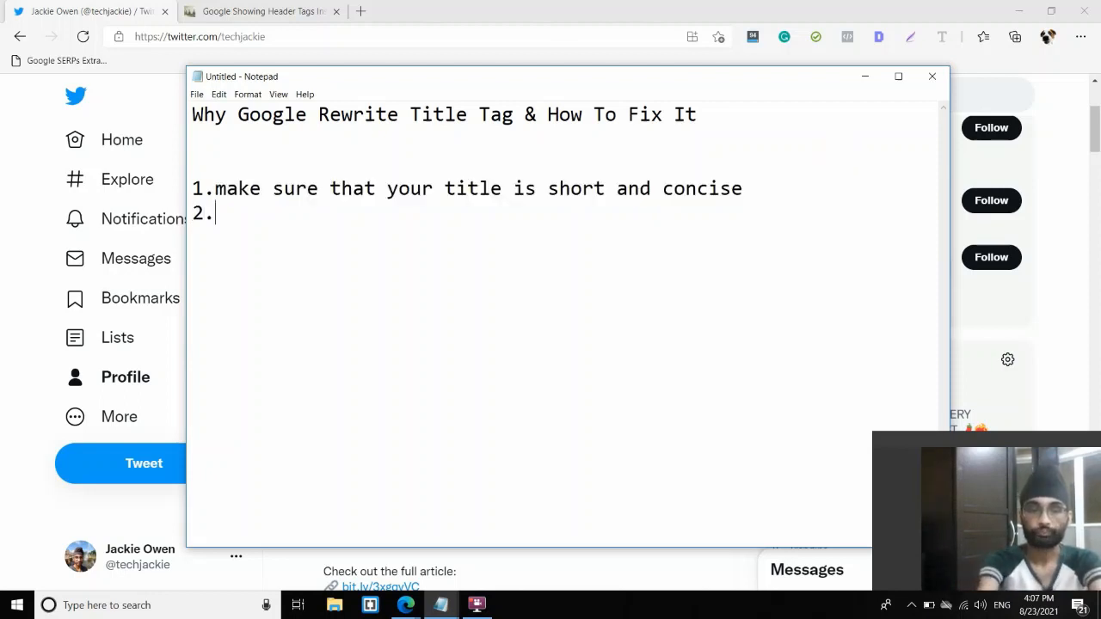
text(make sure t)
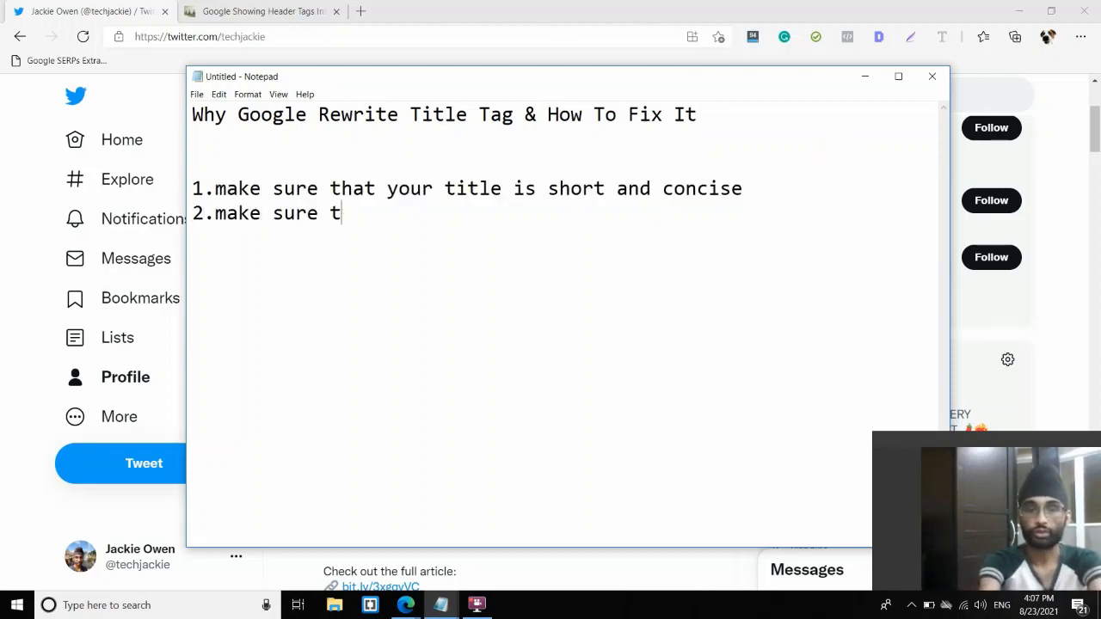
text(hat)
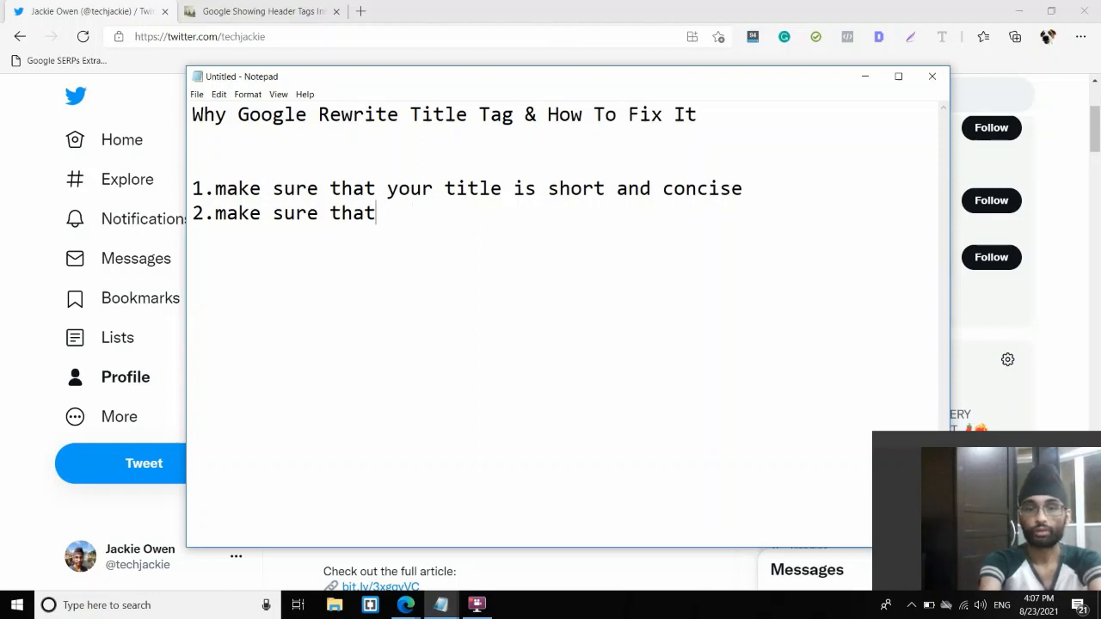
text(your title)
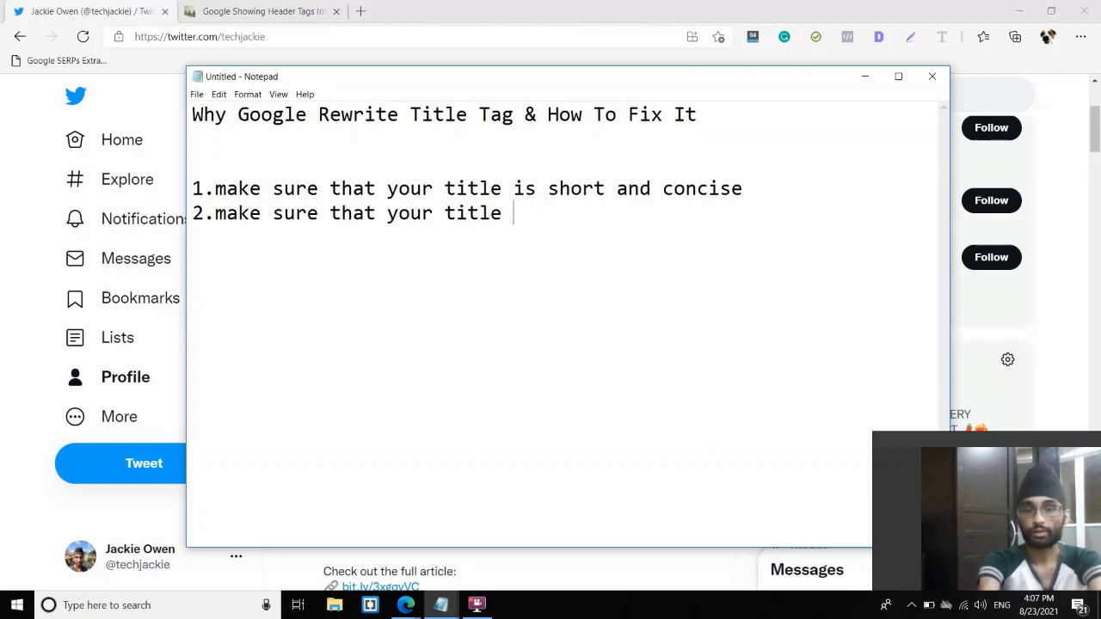
text(tells the)
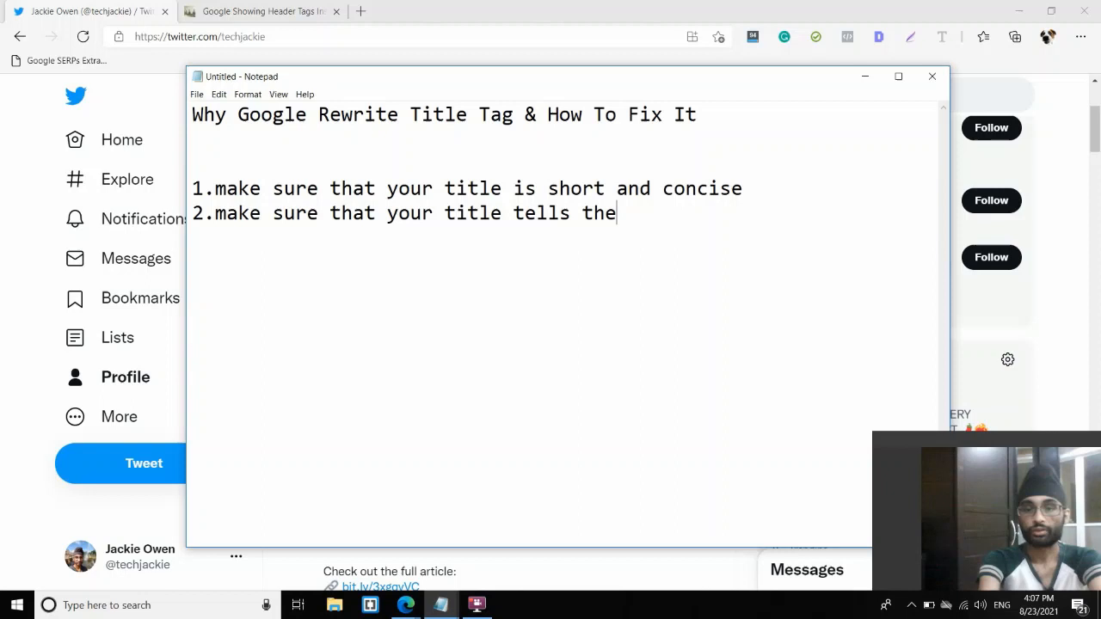
text(user)
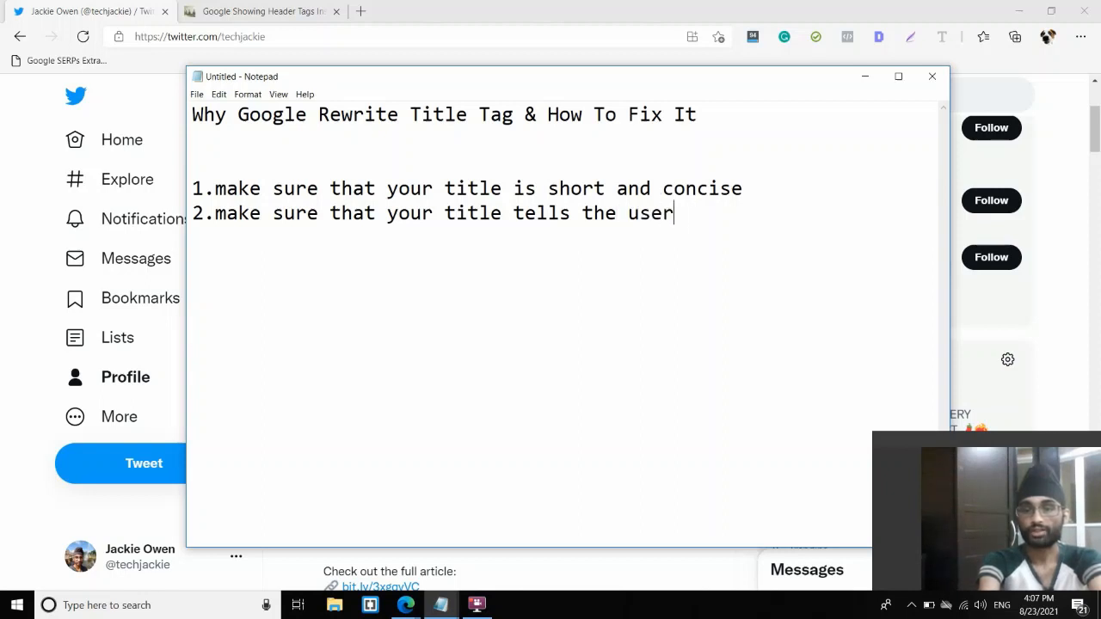
text(s exactl)
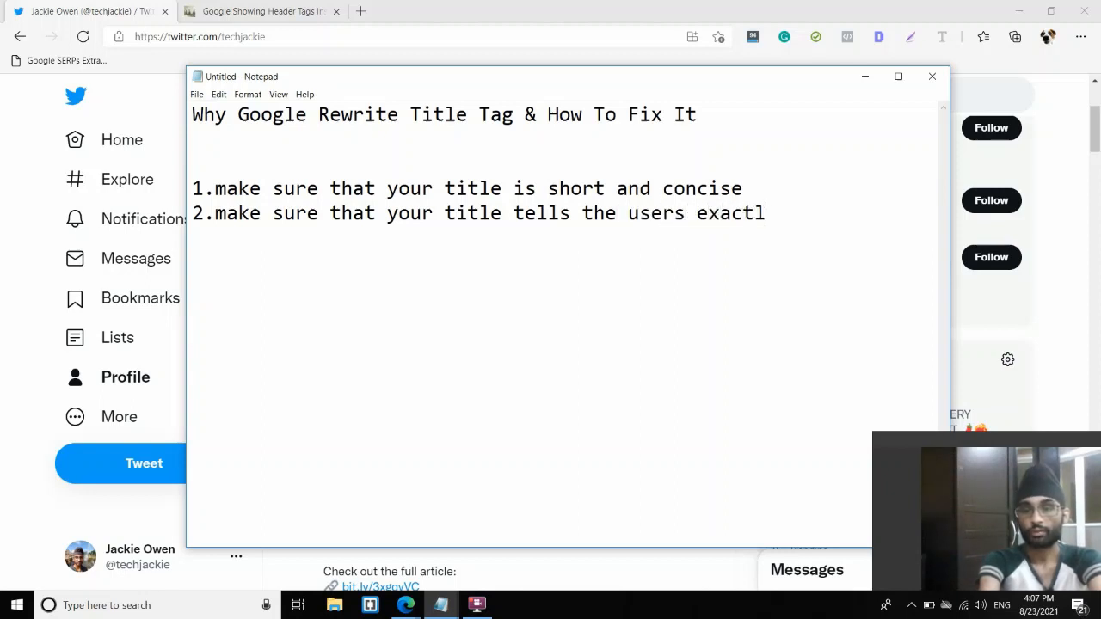
text(y what the)
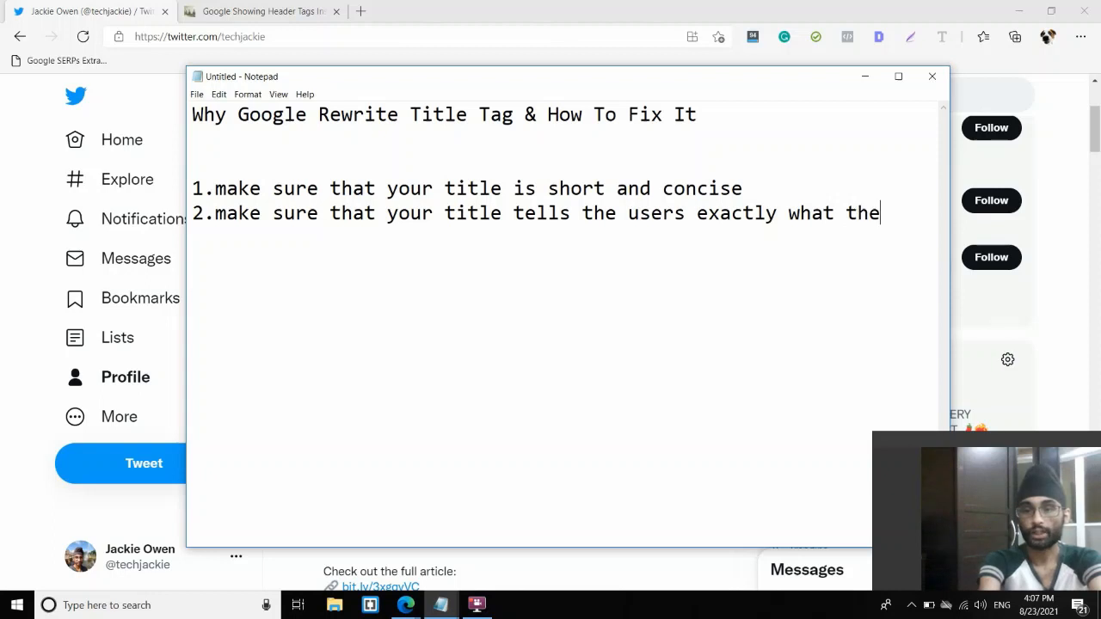
text(page is about)
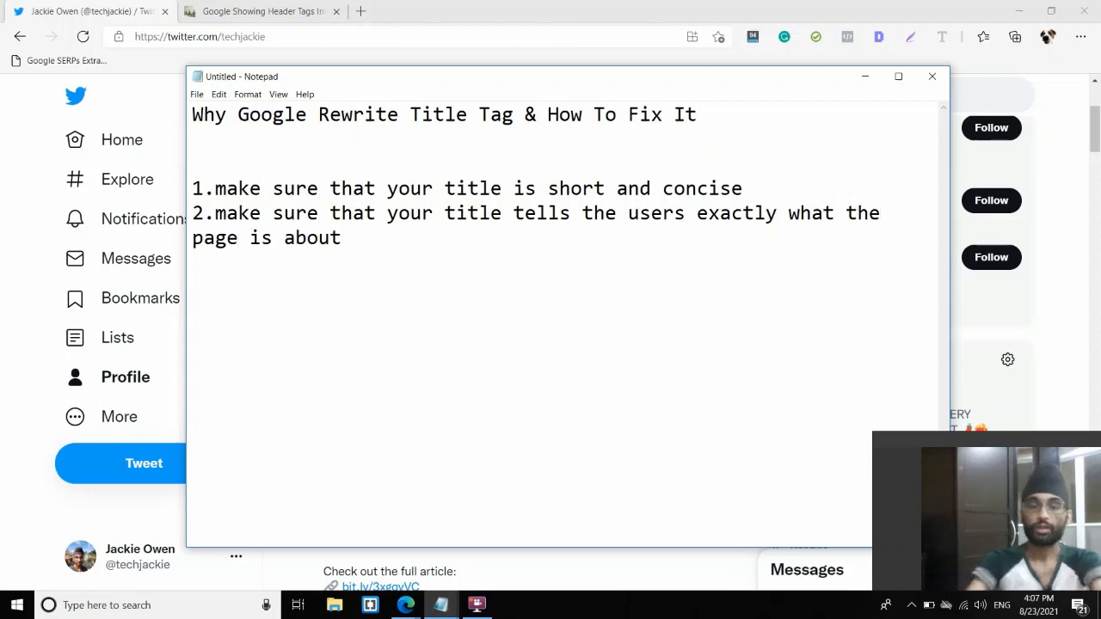
drag(219, 214, 341, 238)
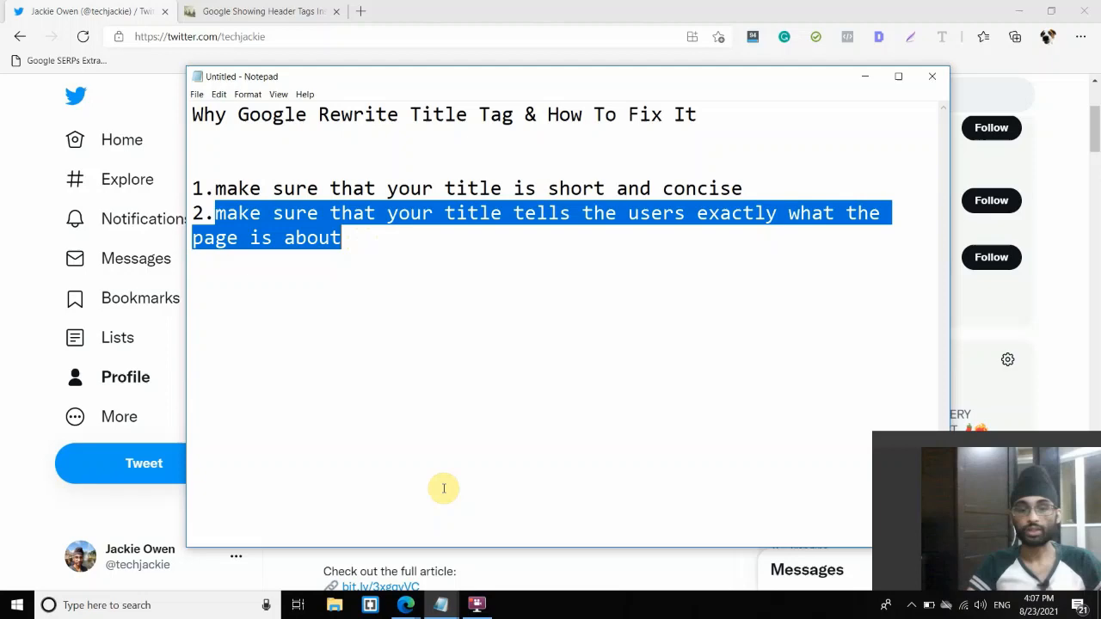
mouse_move(405, 604)
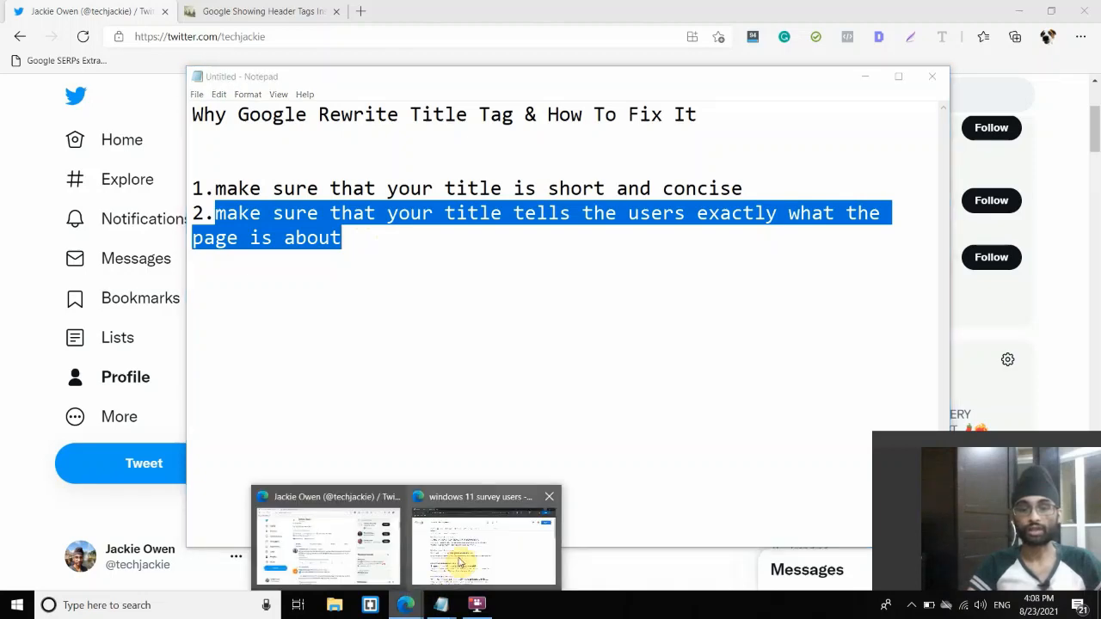
Switch to the Windows Report survey article and open its page source.
click(483, 551)
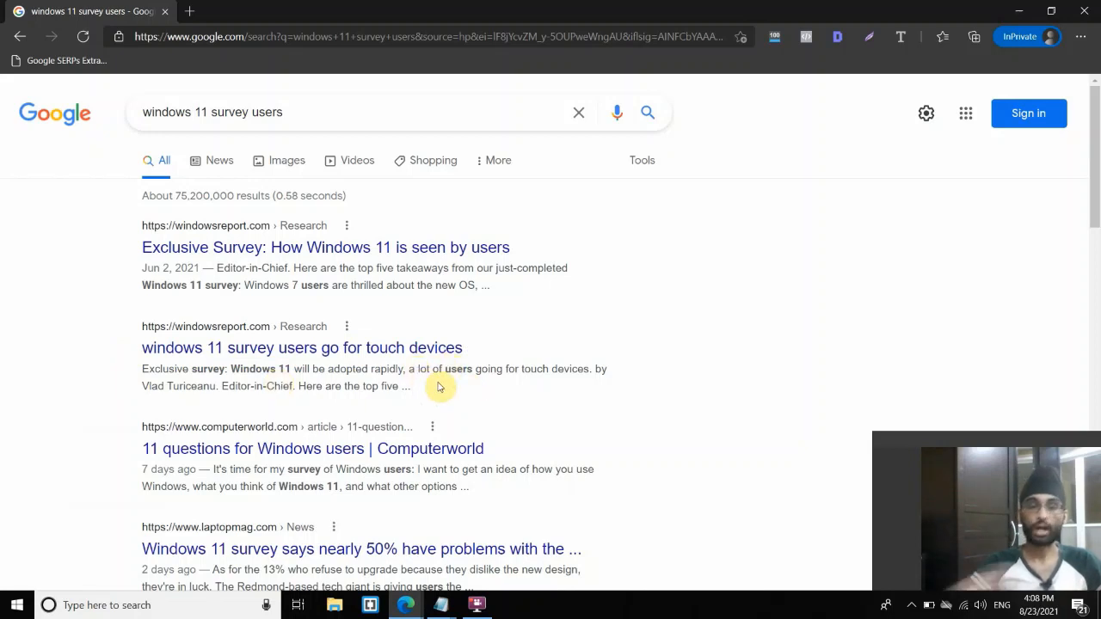
mouse_move(206, 333)
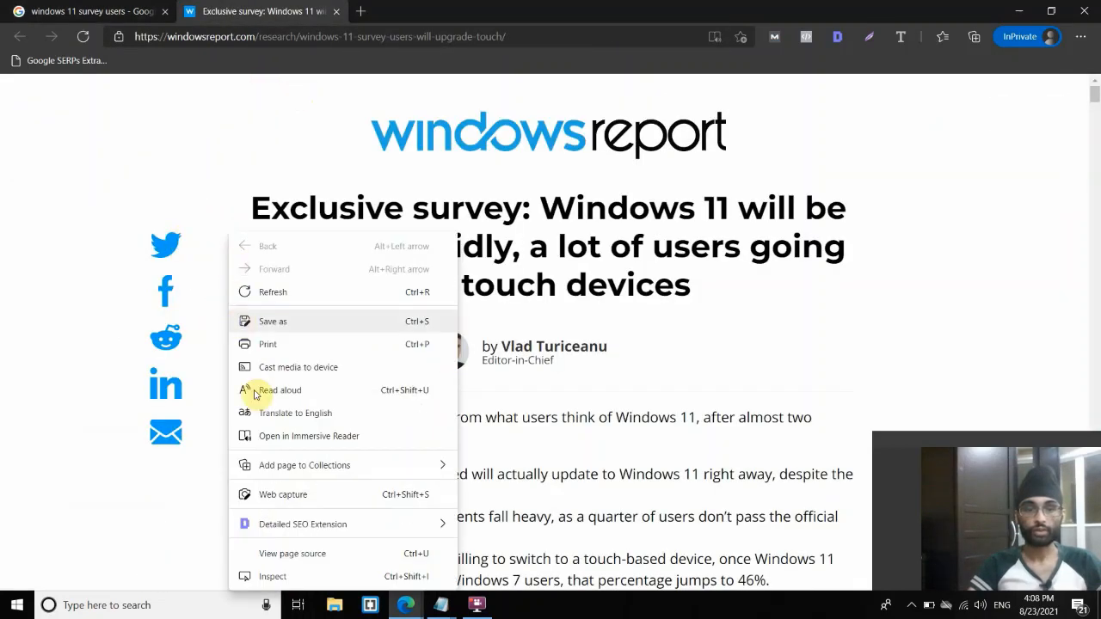
click(292, 553)
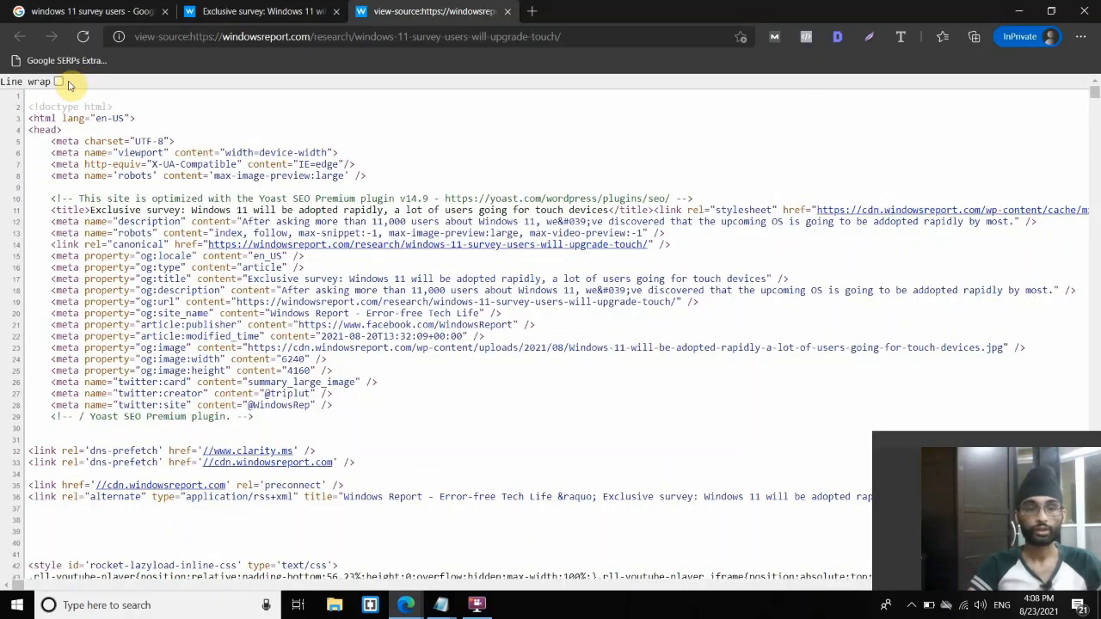
Turn on line wrap in the page source and locate the page title text.
click(59, 81)
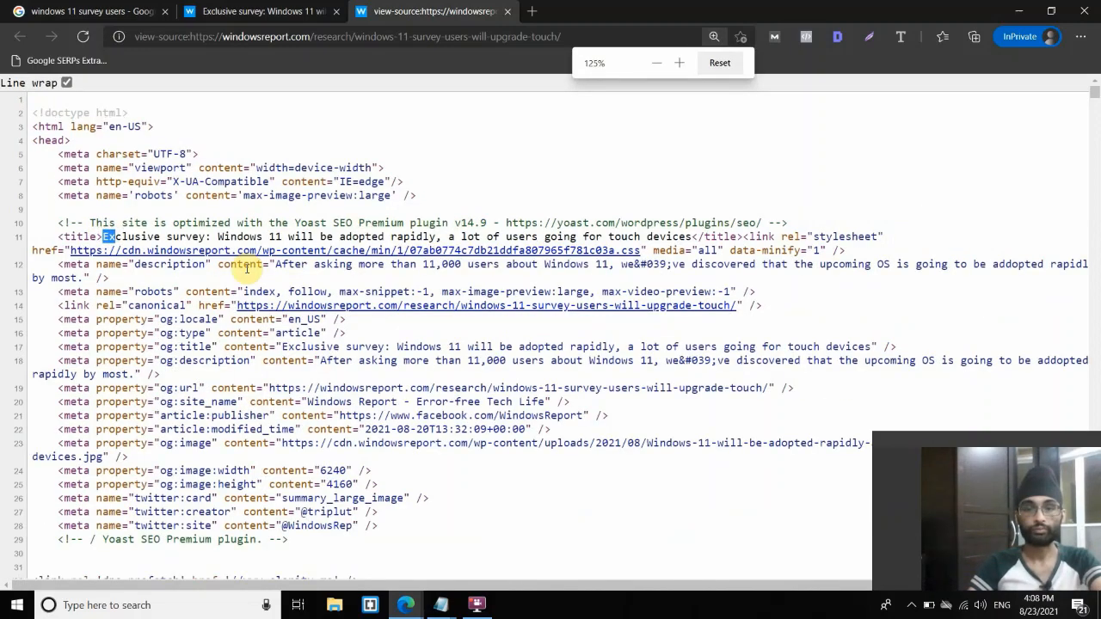
click(679, 62)
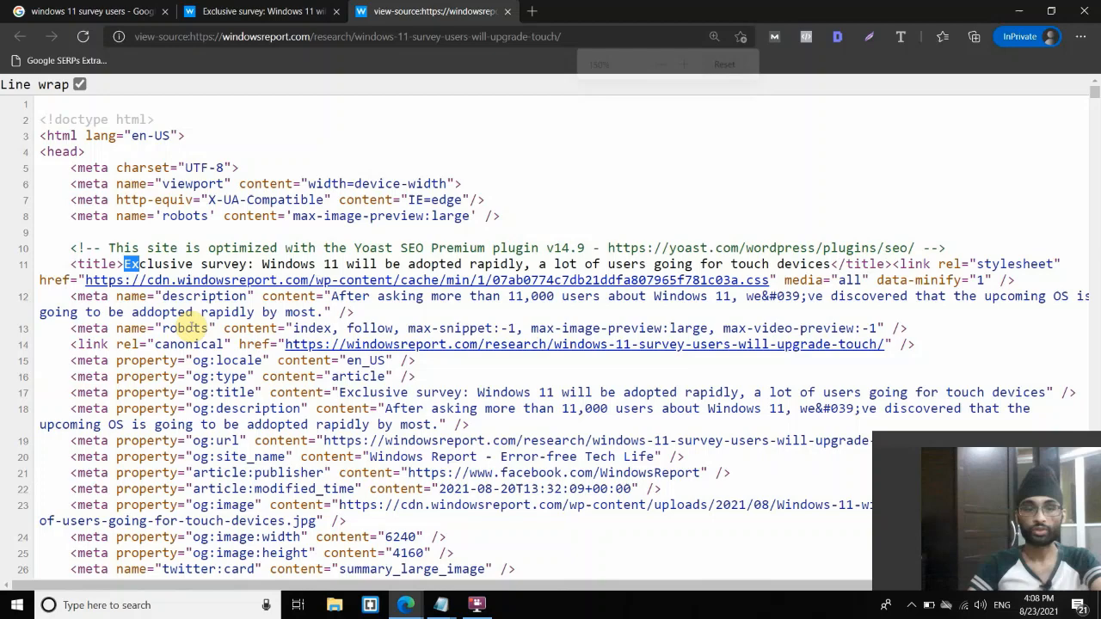
scroll(down, 3)
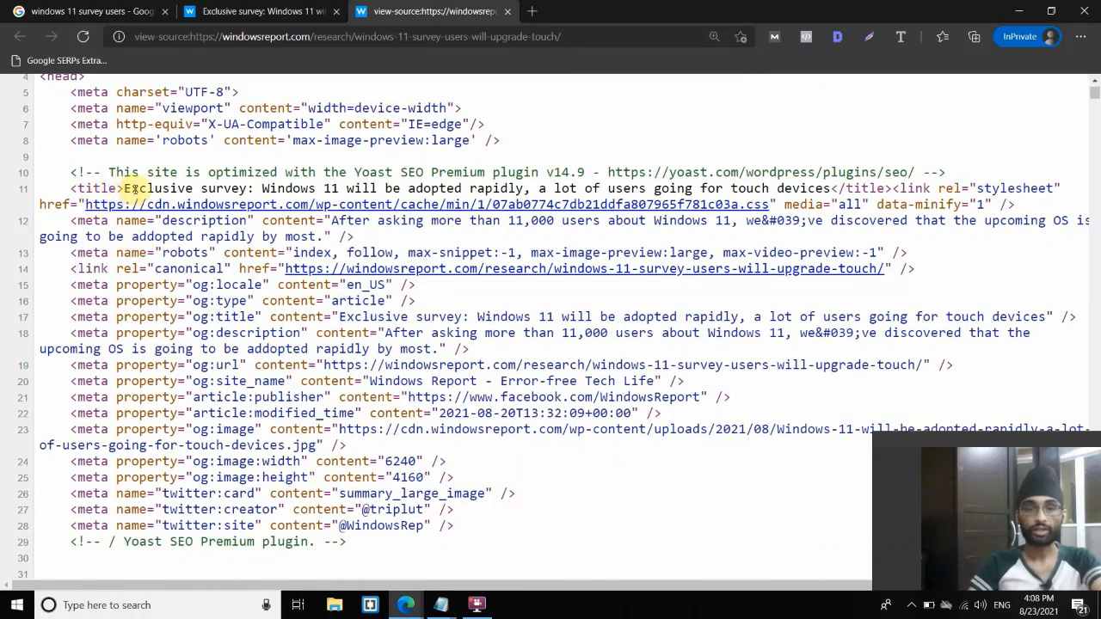
Compare the source <title> with the Google result, then scroll down the source.
click(86, 12)
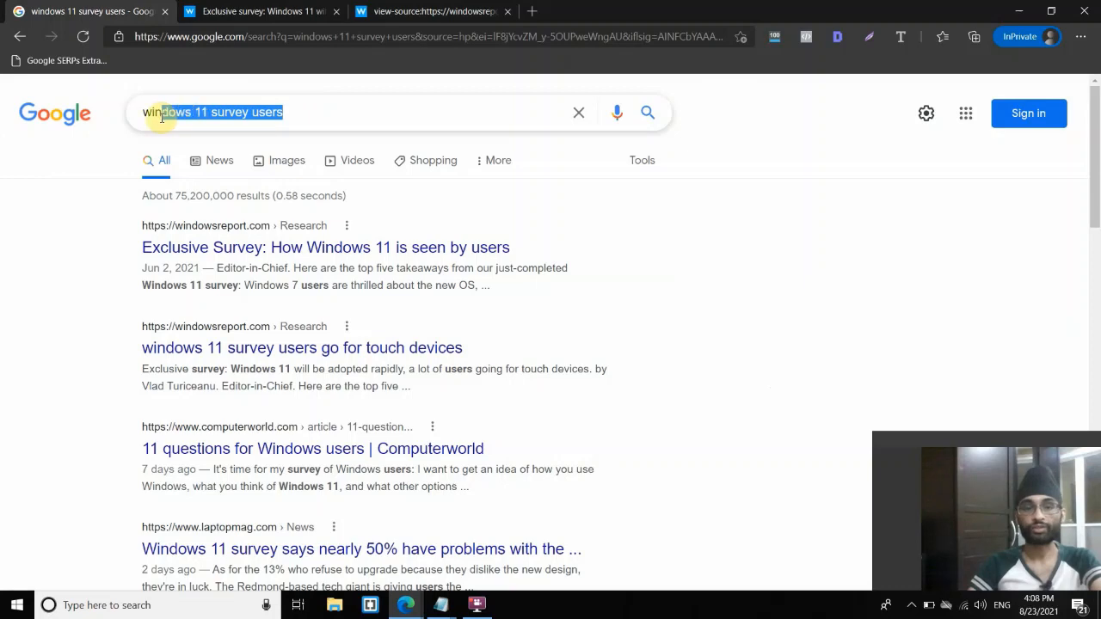
click(430, 11)
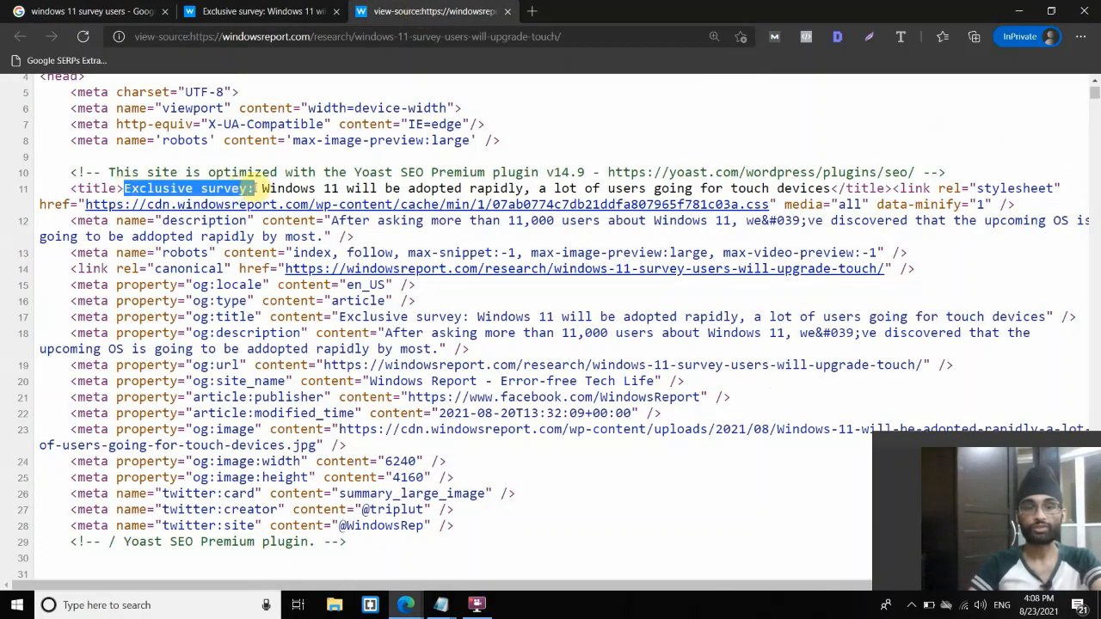
drag(258, 188, 461, 188)
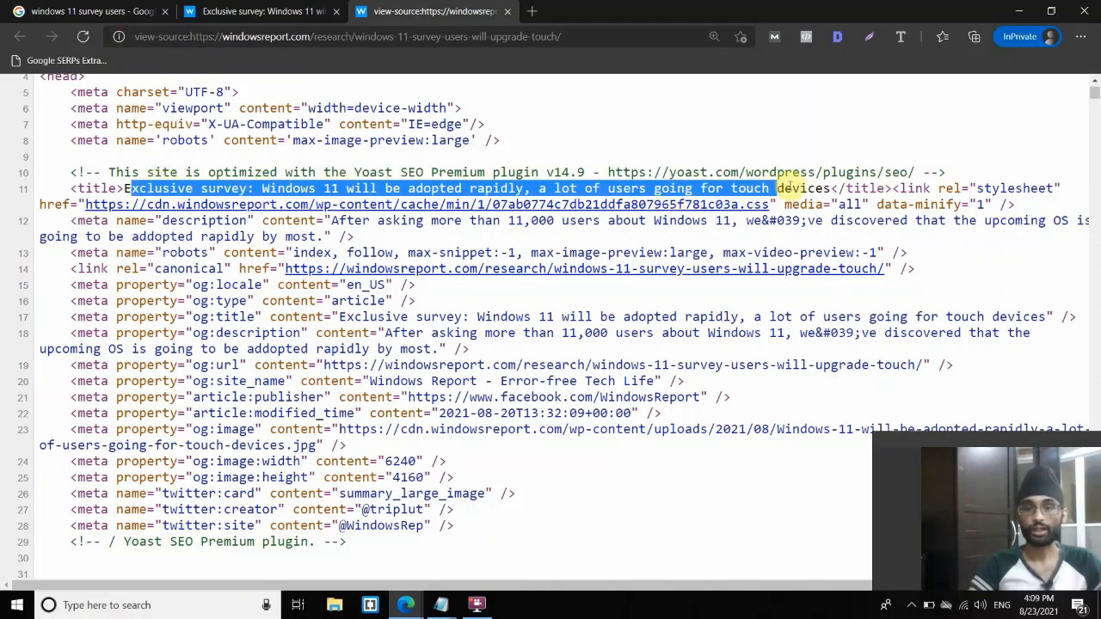
click(91, 11)
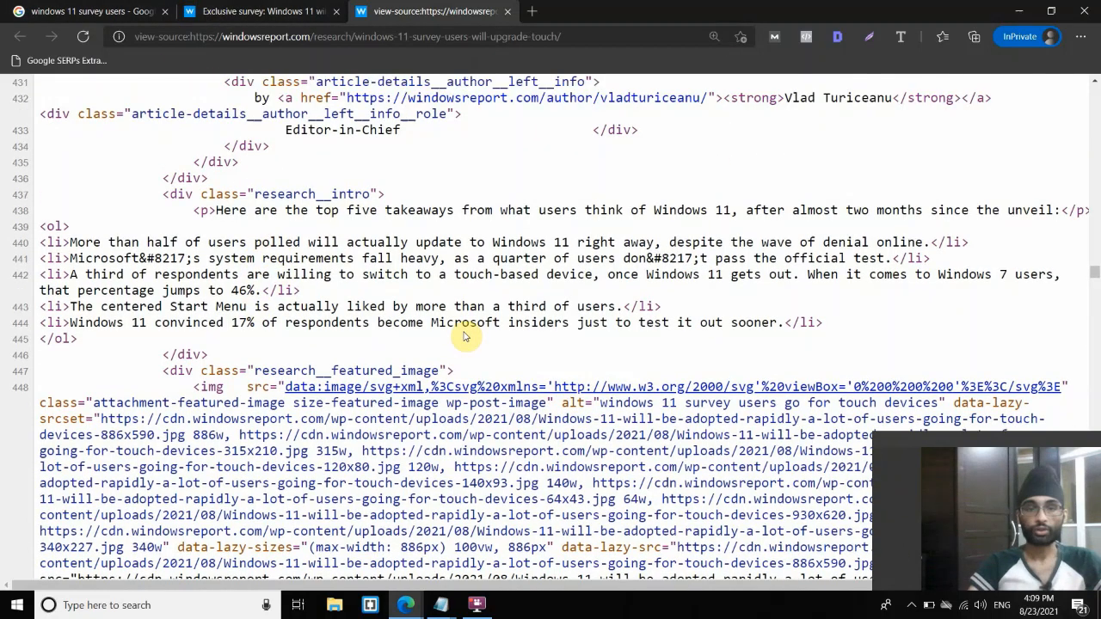
scroll(down, 3)
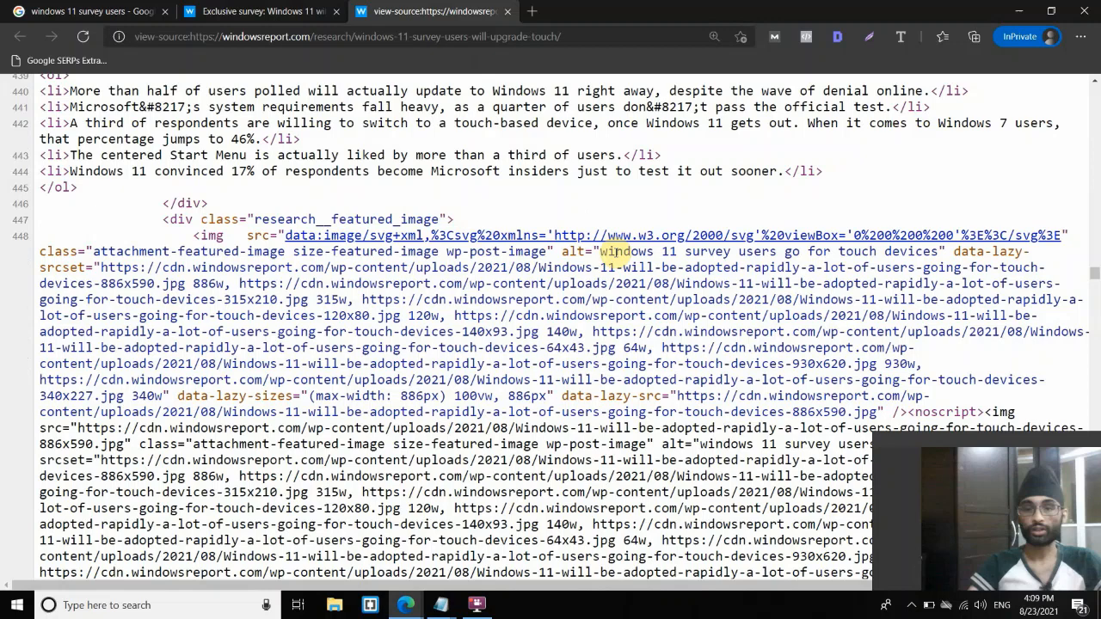
Highlight a word in the image alt text, scroll back to the top, and return to Google.
double_click(765, 251)
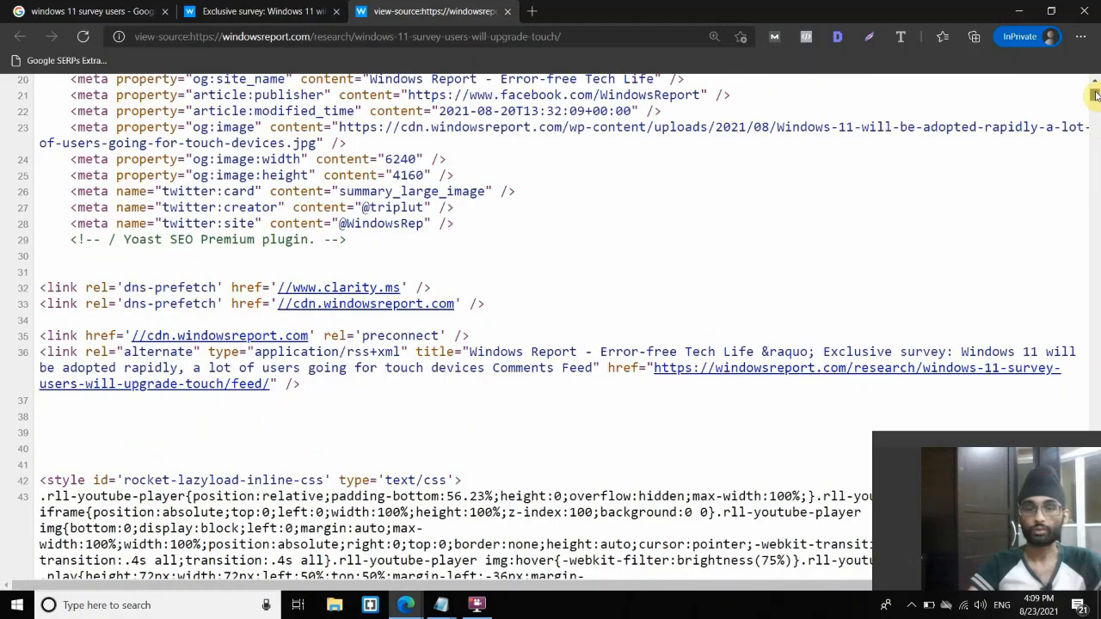
scroll(up, 3)
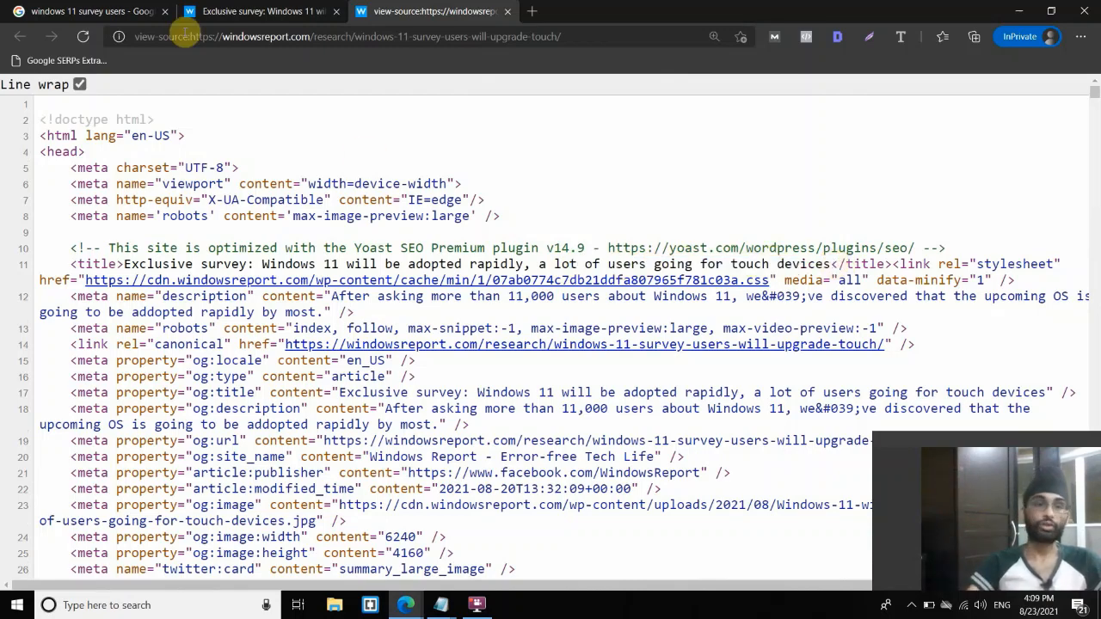
click(86, 11)
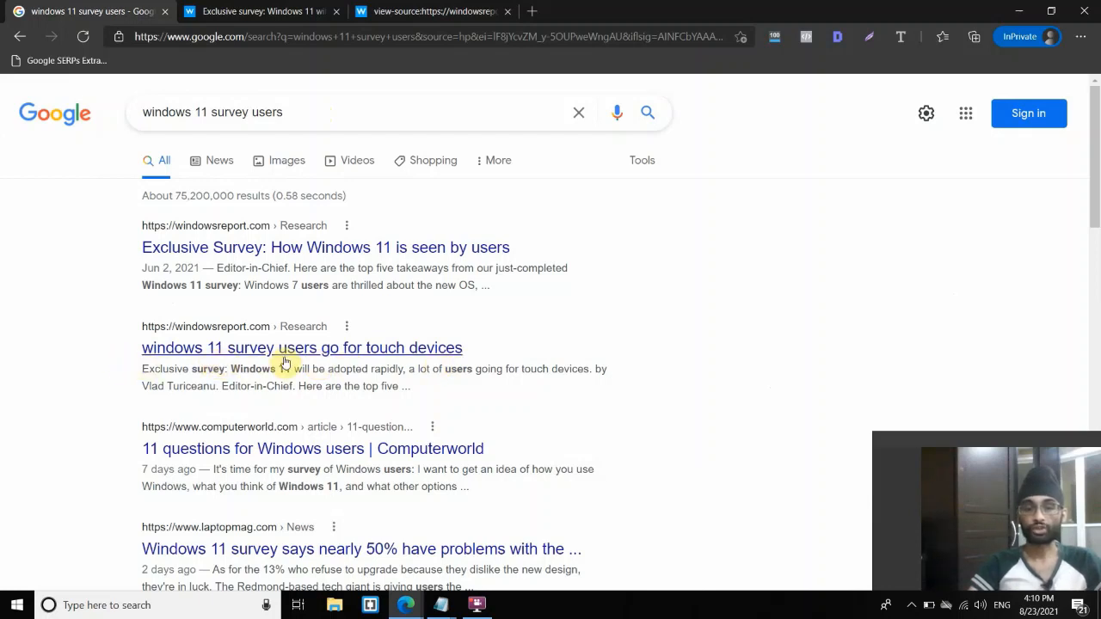
mouse_move(421, 360)
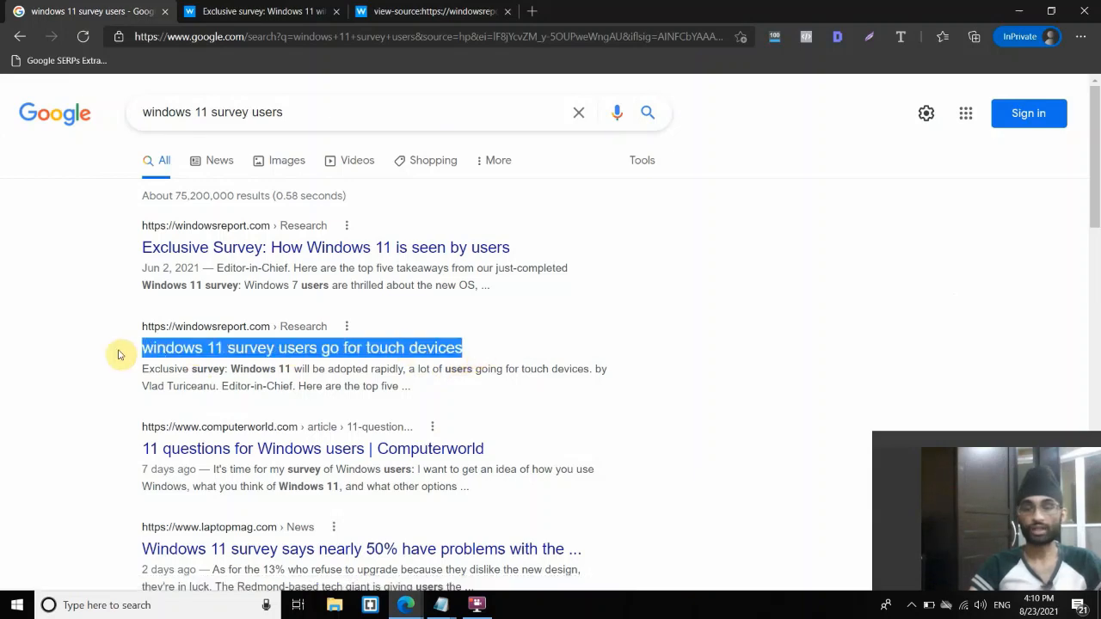
mouse_move(347, 87)
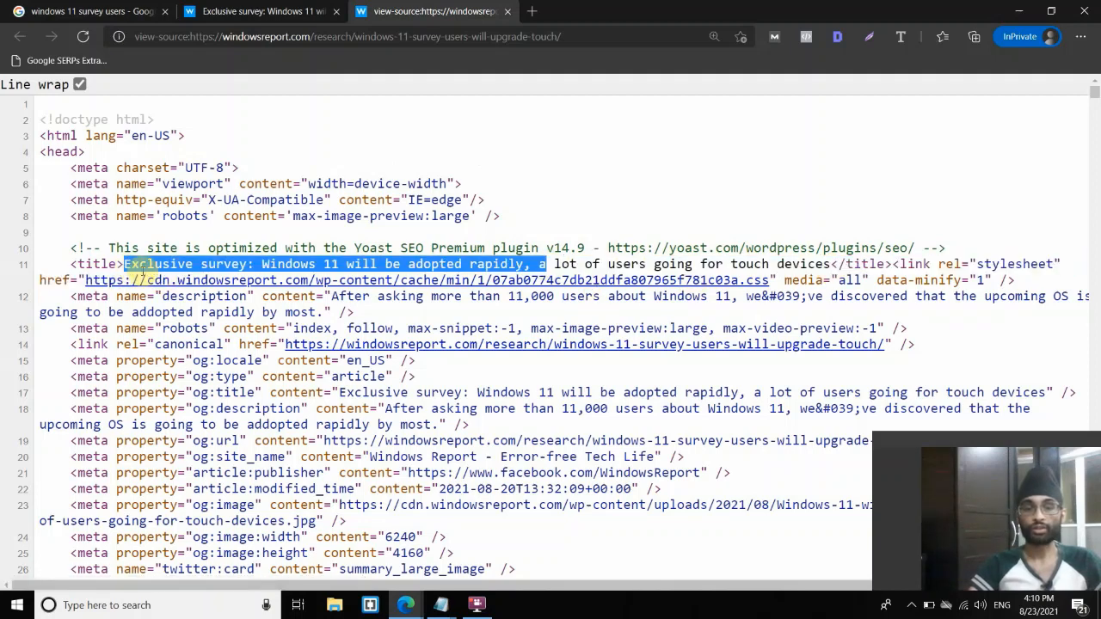
Switch to the view-source tab and highlight the start of the title tag.
click(90, 11)
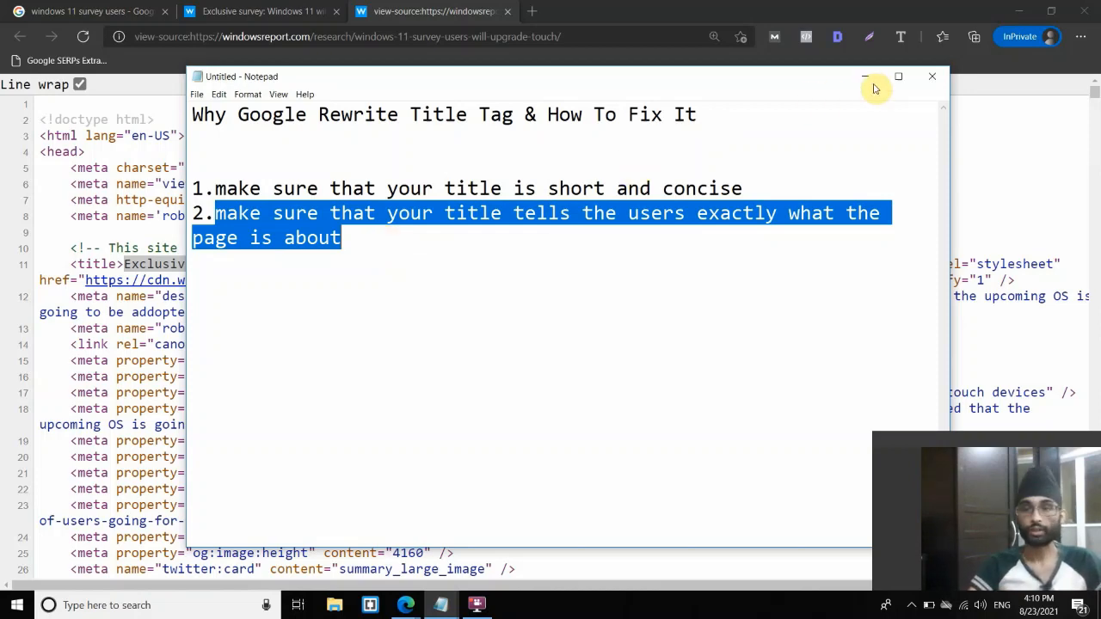
mouse_move(374, 219)
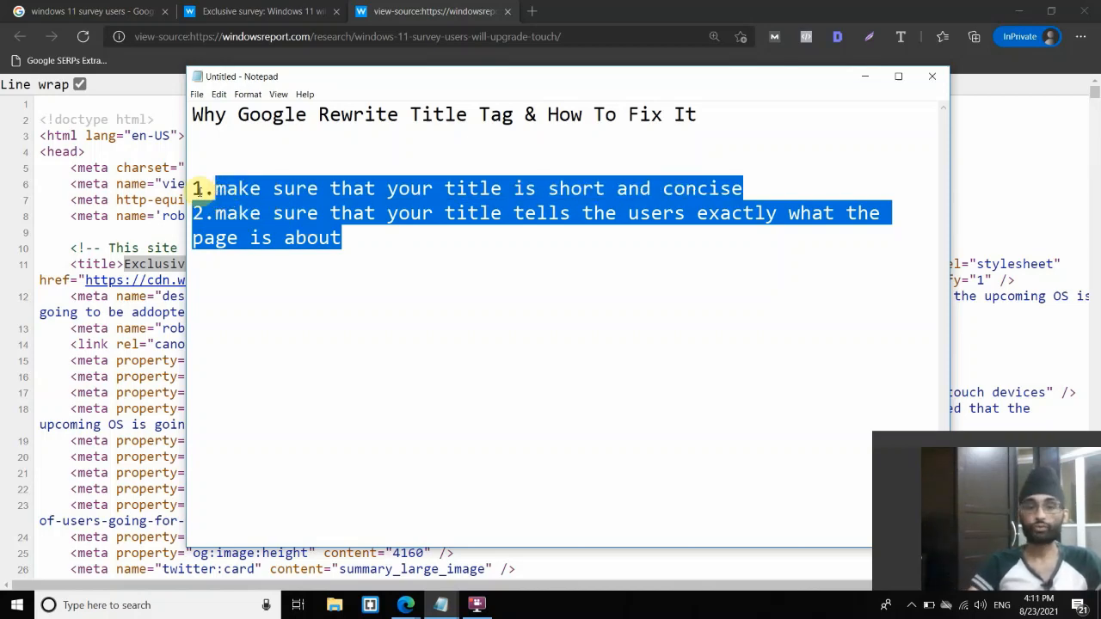
mouse_move(445, 236)
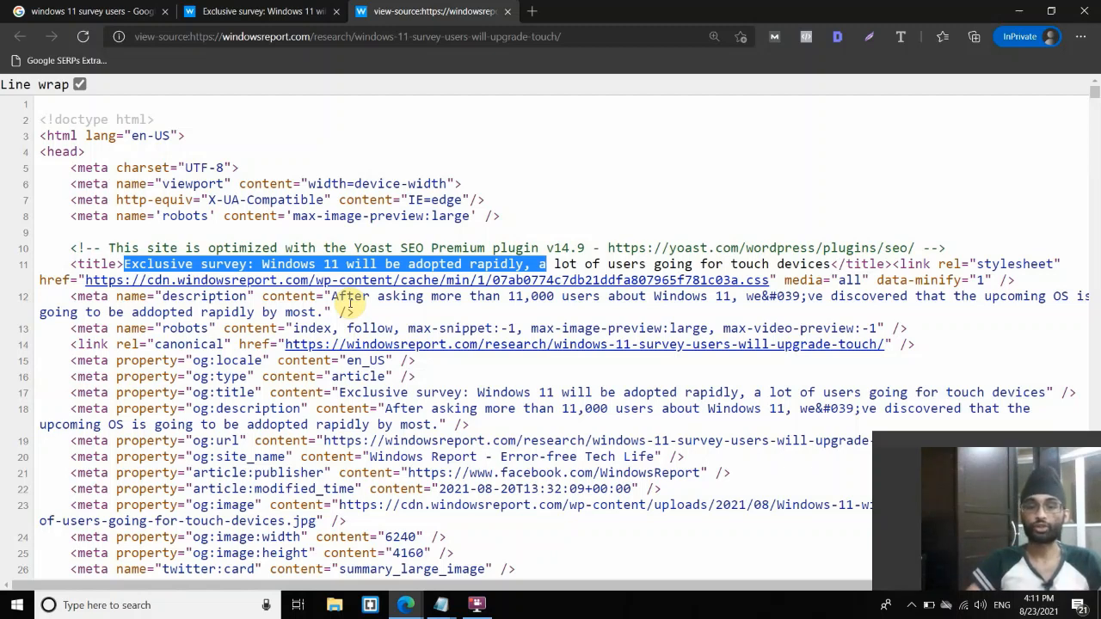
Return to the Google search results tab after reviewing both numbered title fixes.
click(90, 11)
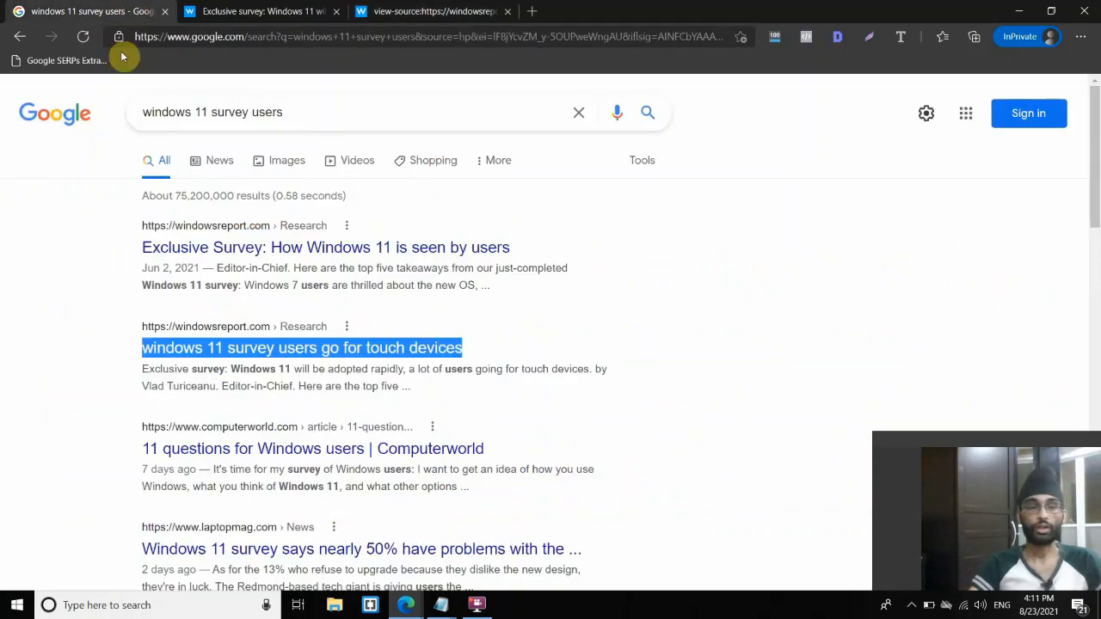